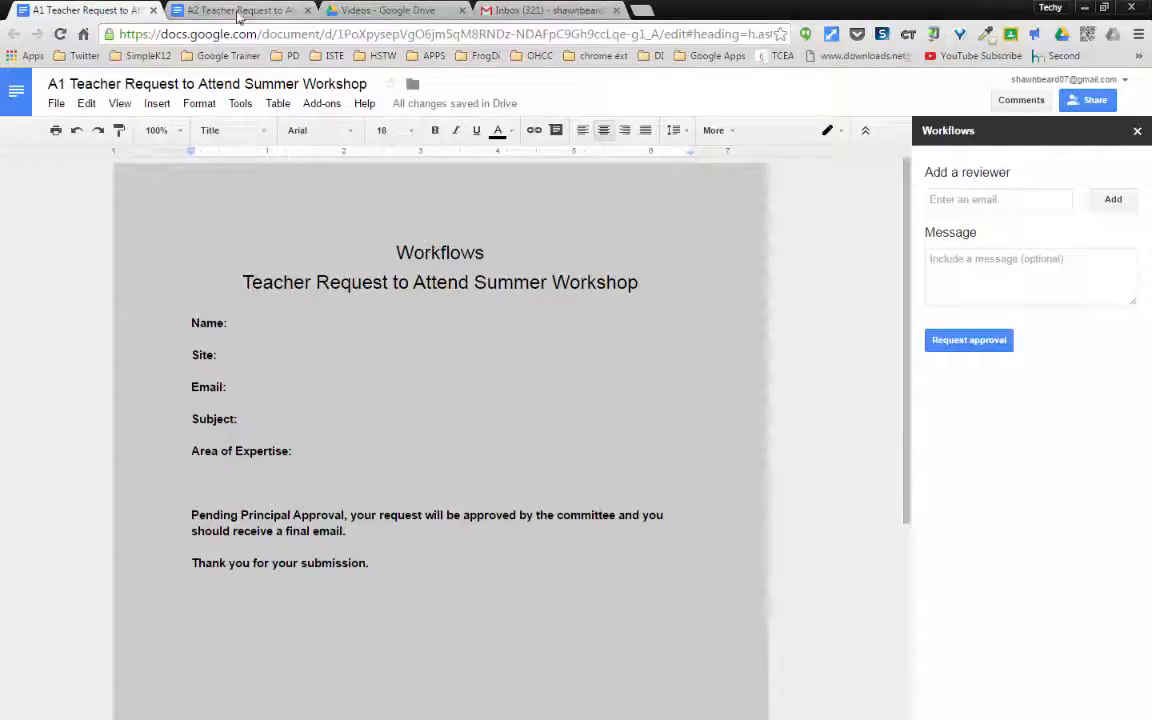
# Find the Workflows add-on and show its approval panel beside the workshop request form
pyautogui.click(240, 10)
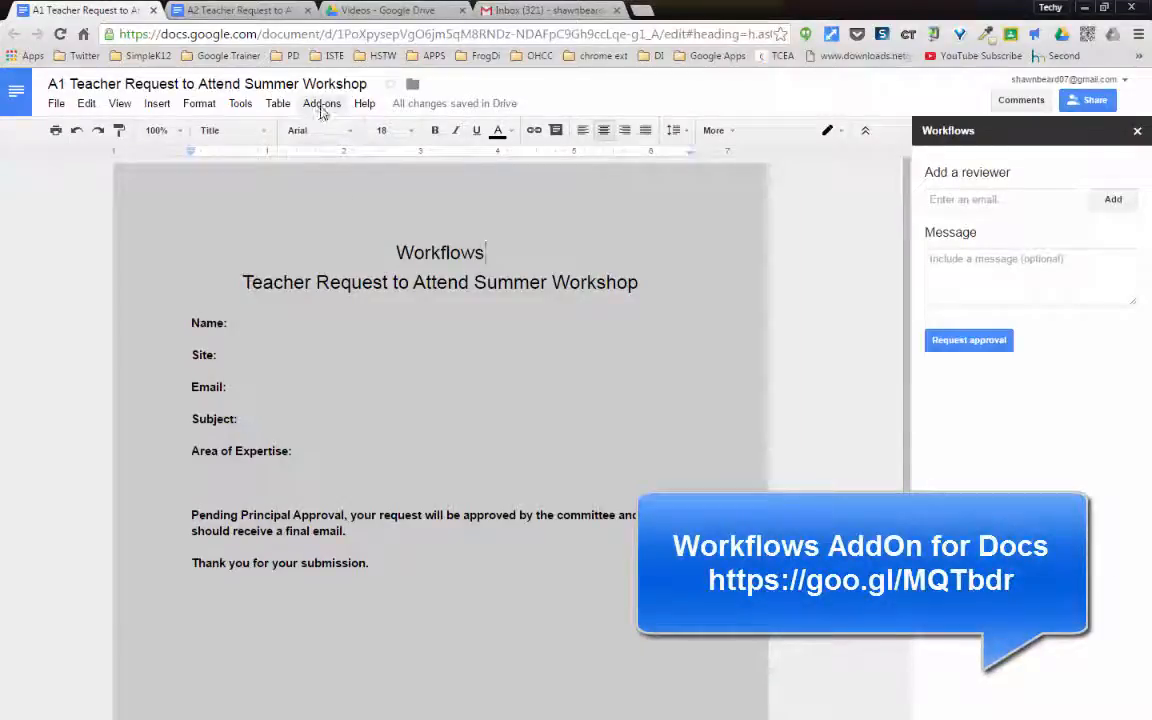
pyautogui.click(322, 103)
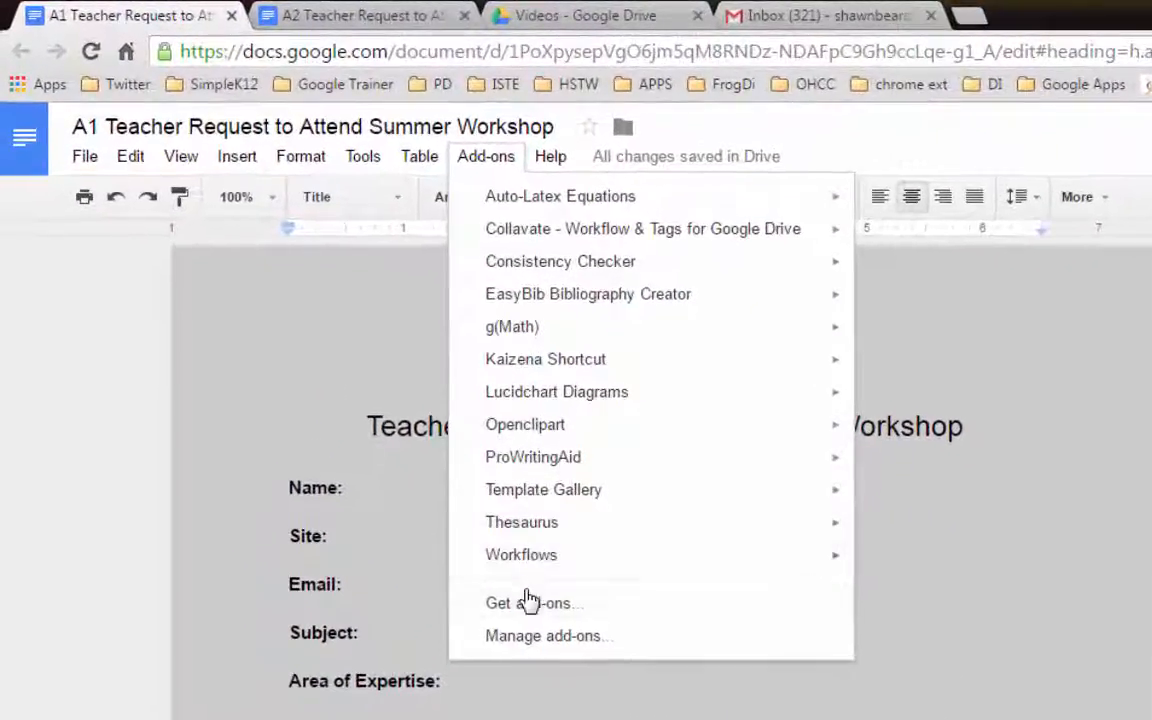
pyautogui.click(519, 602)
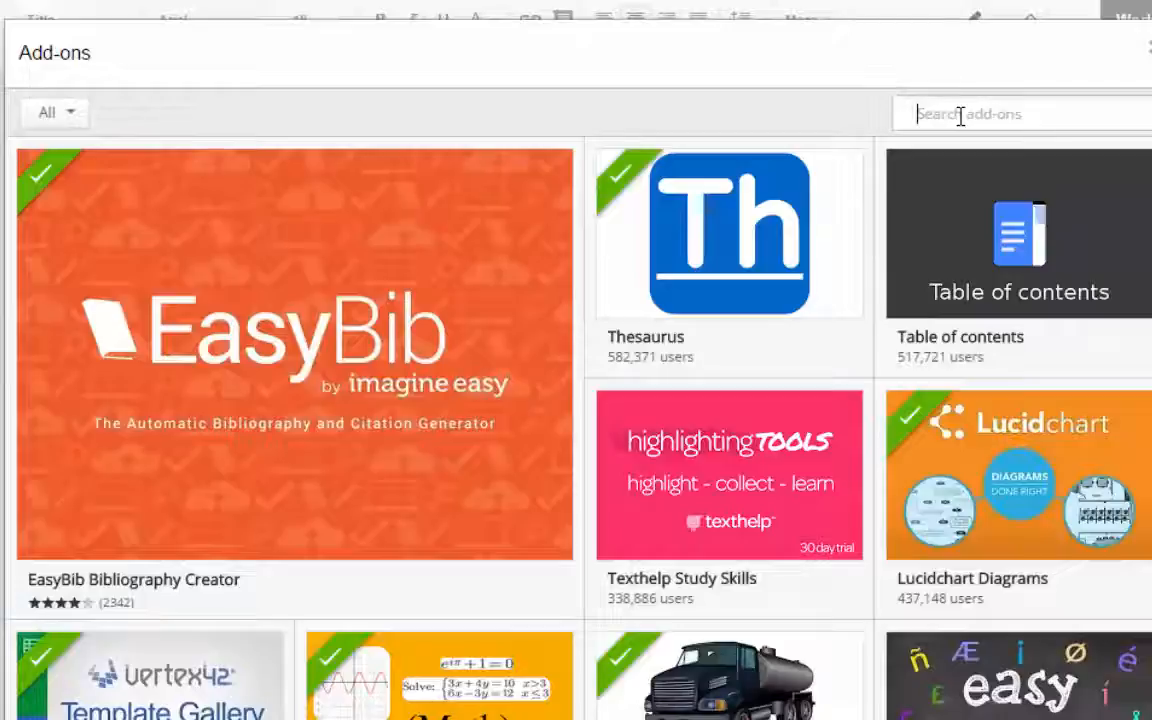
pyautogui.write('workflows')
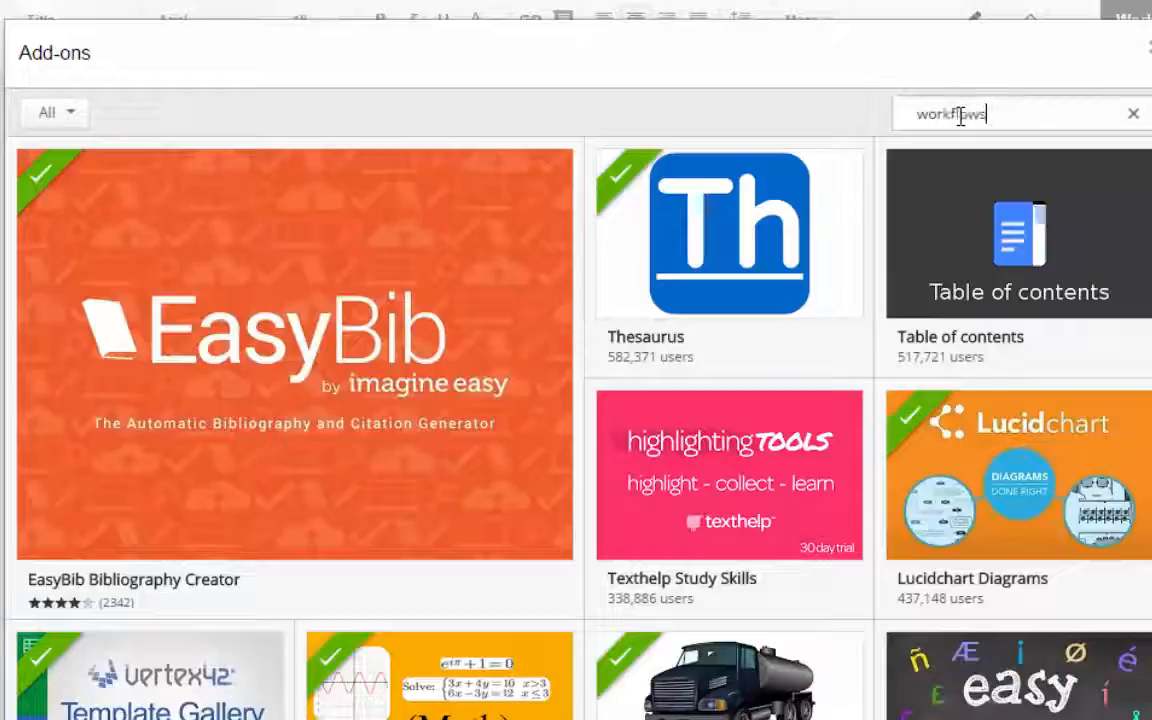
pyautogui.press('Return')
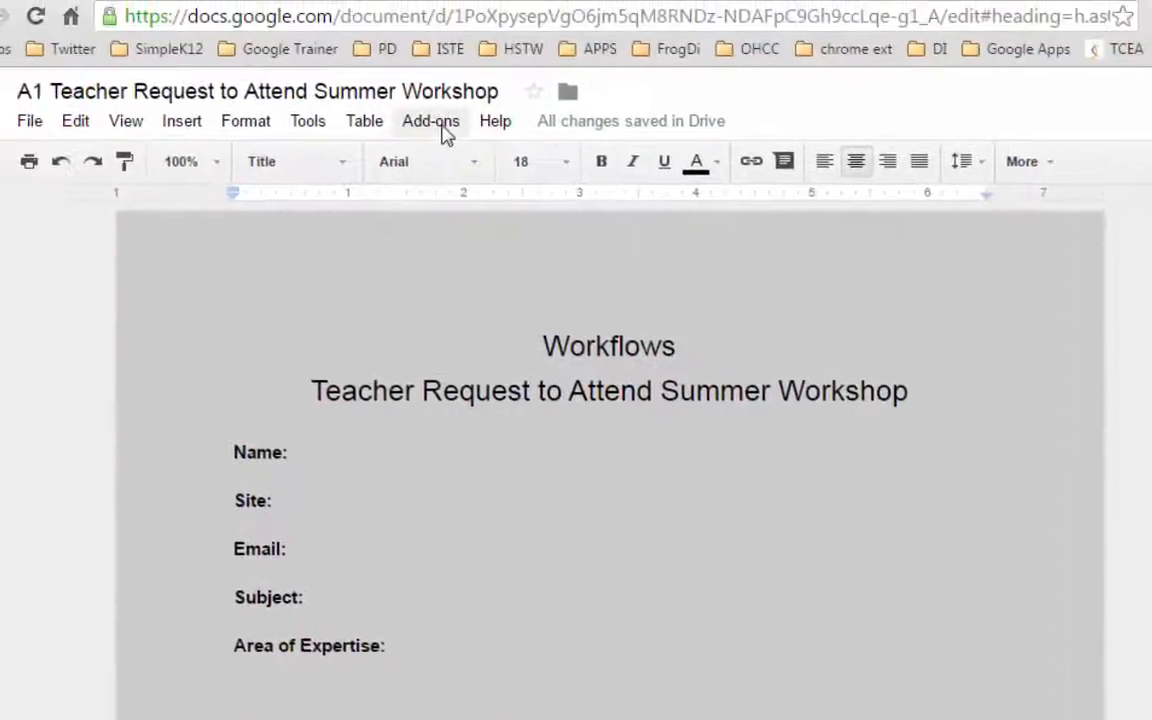
pyautogui.click(430, 121)
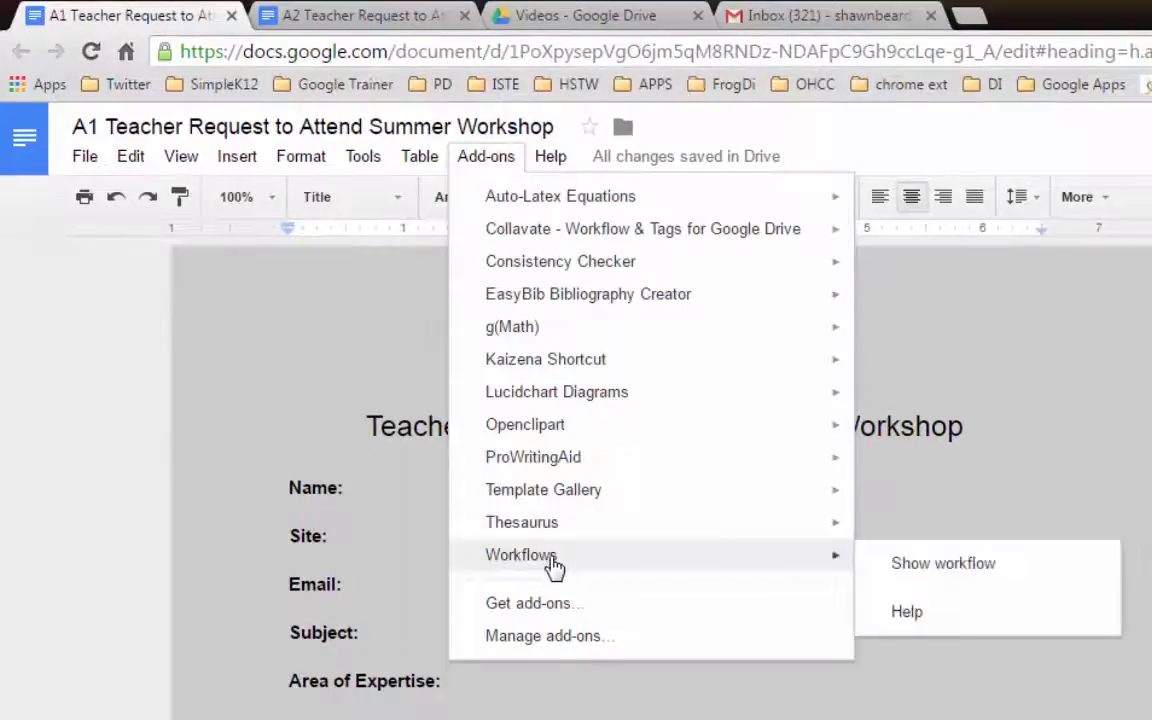
pyautogui.moveTo(943, 563)
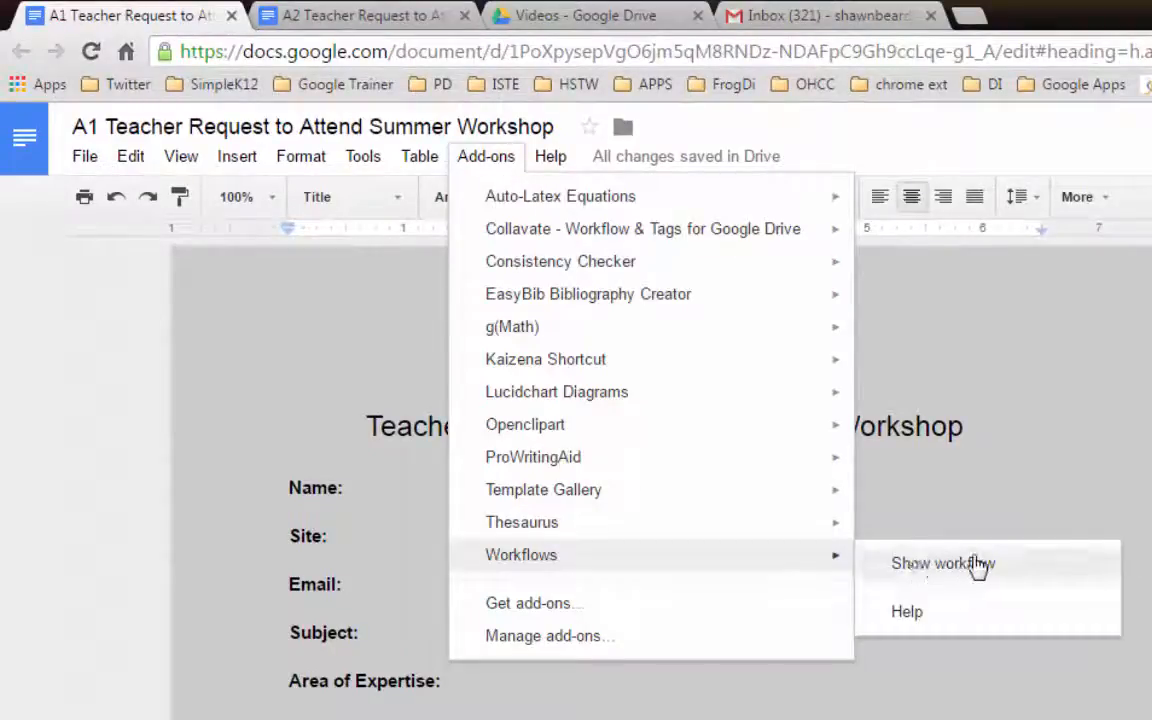
pyautogui.click(943, 563)
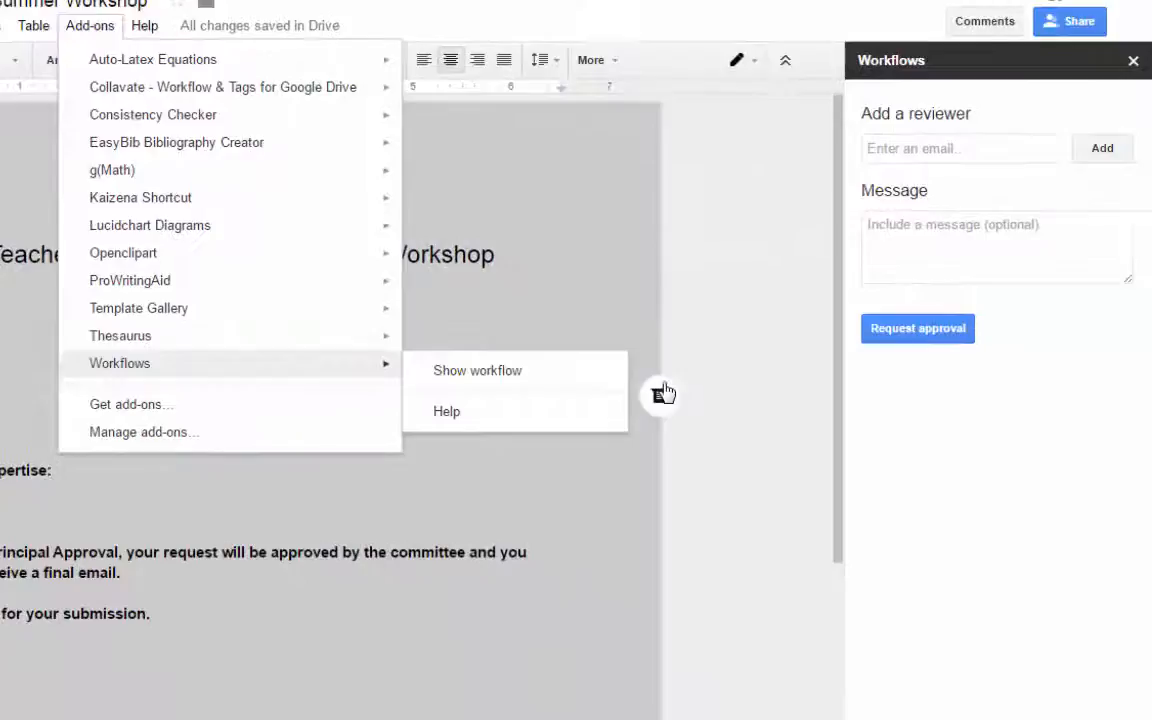
pyautogui.moveTo(973, 459)
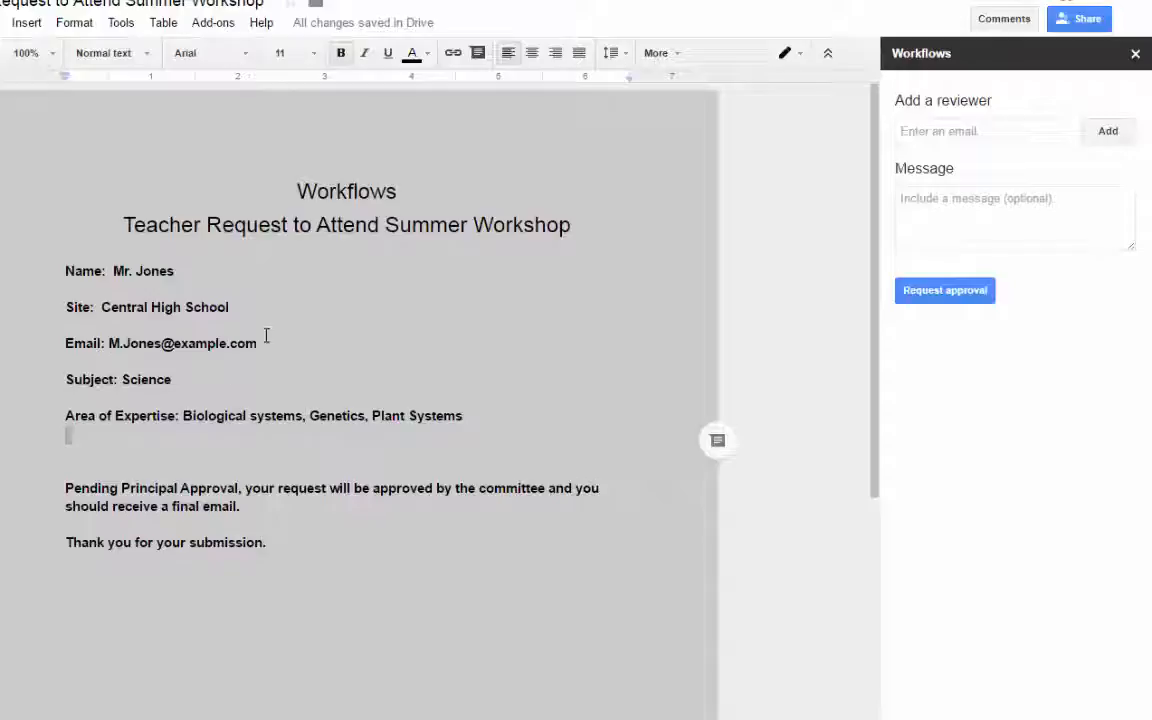
pyautogui.moveTo(239, 470)
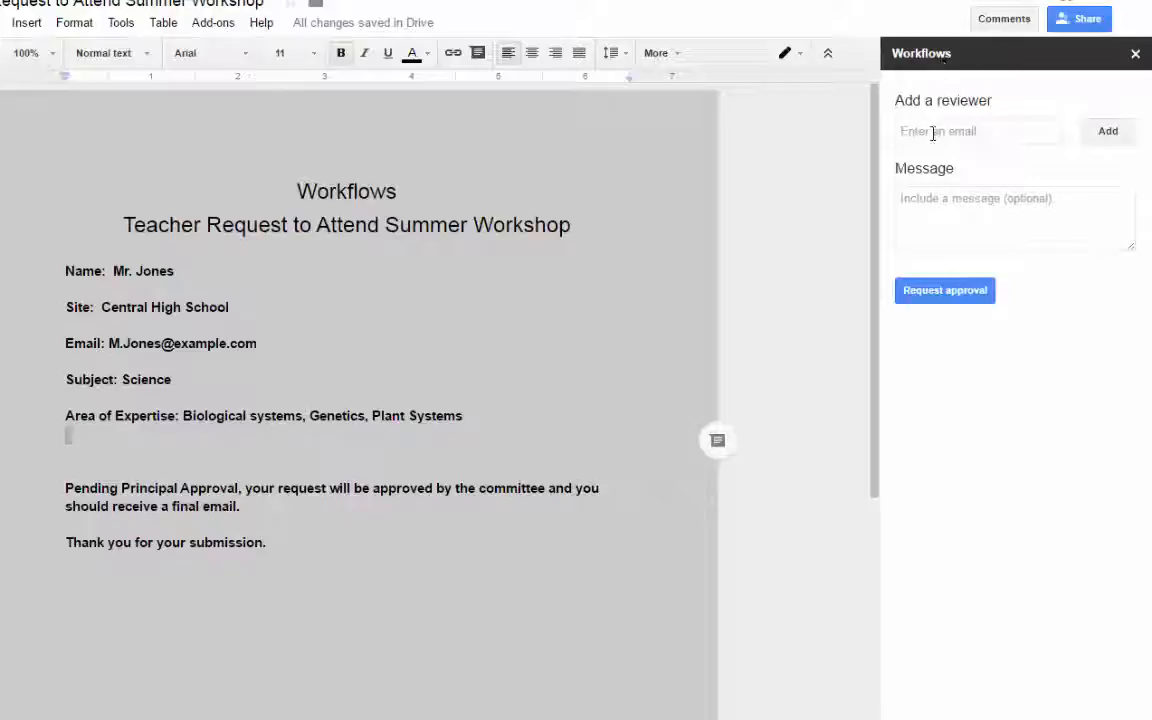
pyautogui.click(937, 131)
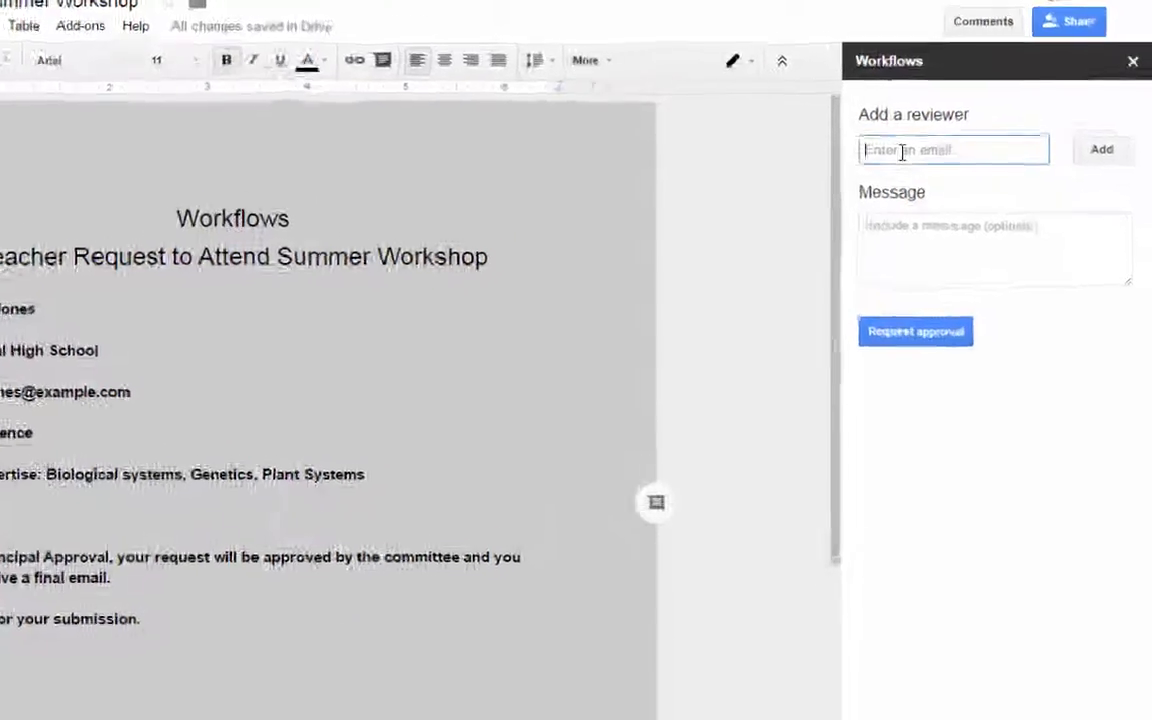
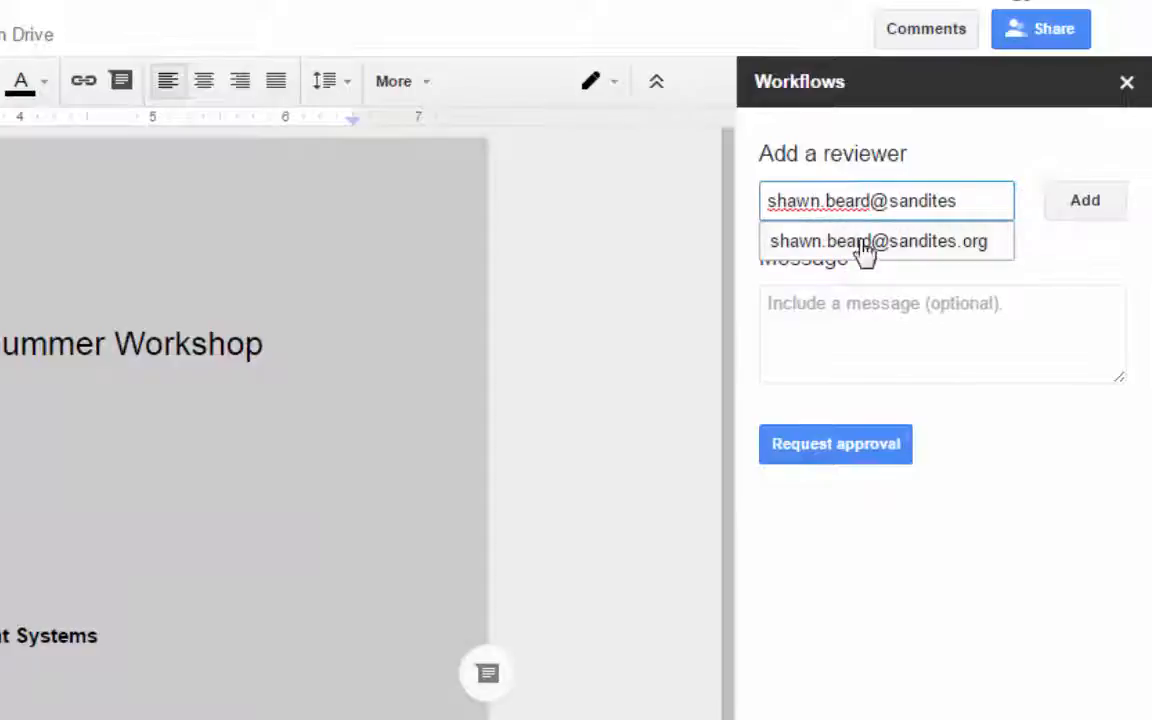
pyautogui.click(877, 241)
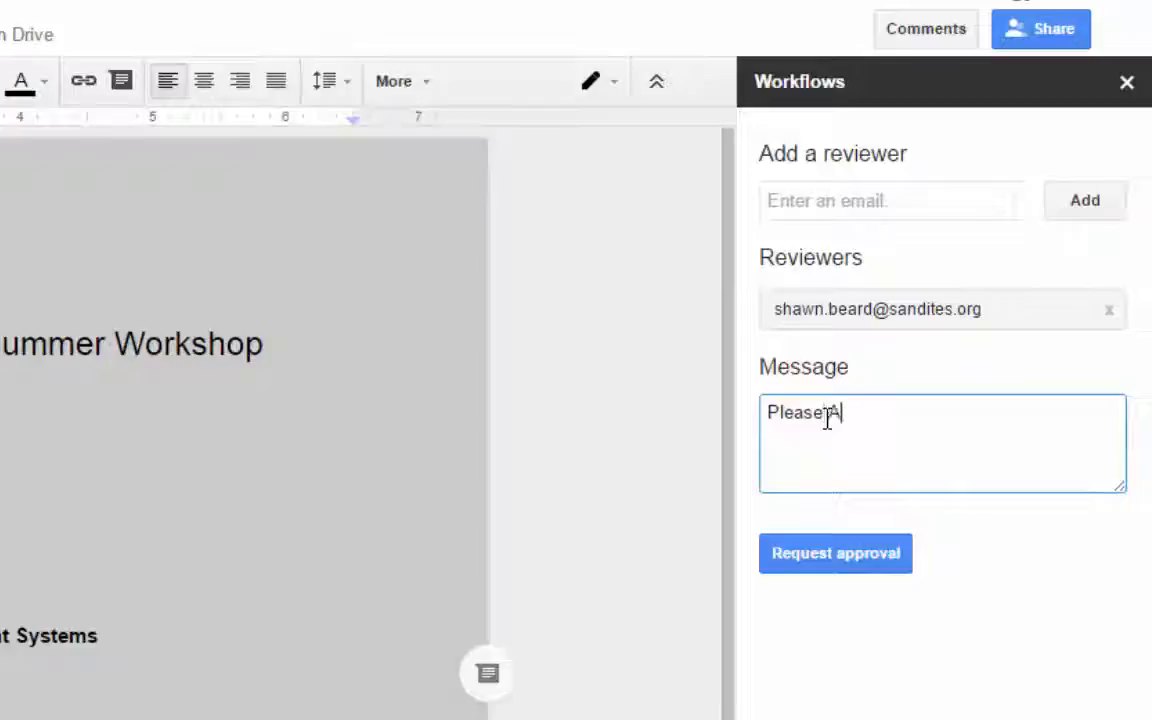
pyautogui.write('pprove!')
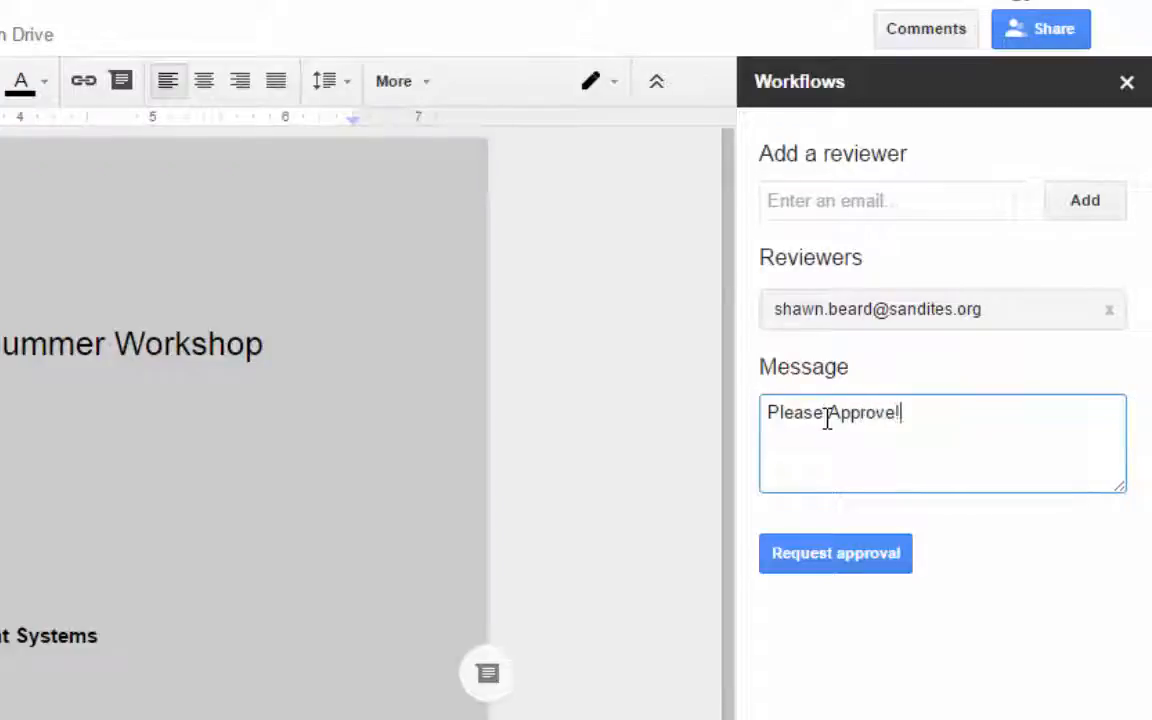
pyautogui.write('Thank you')
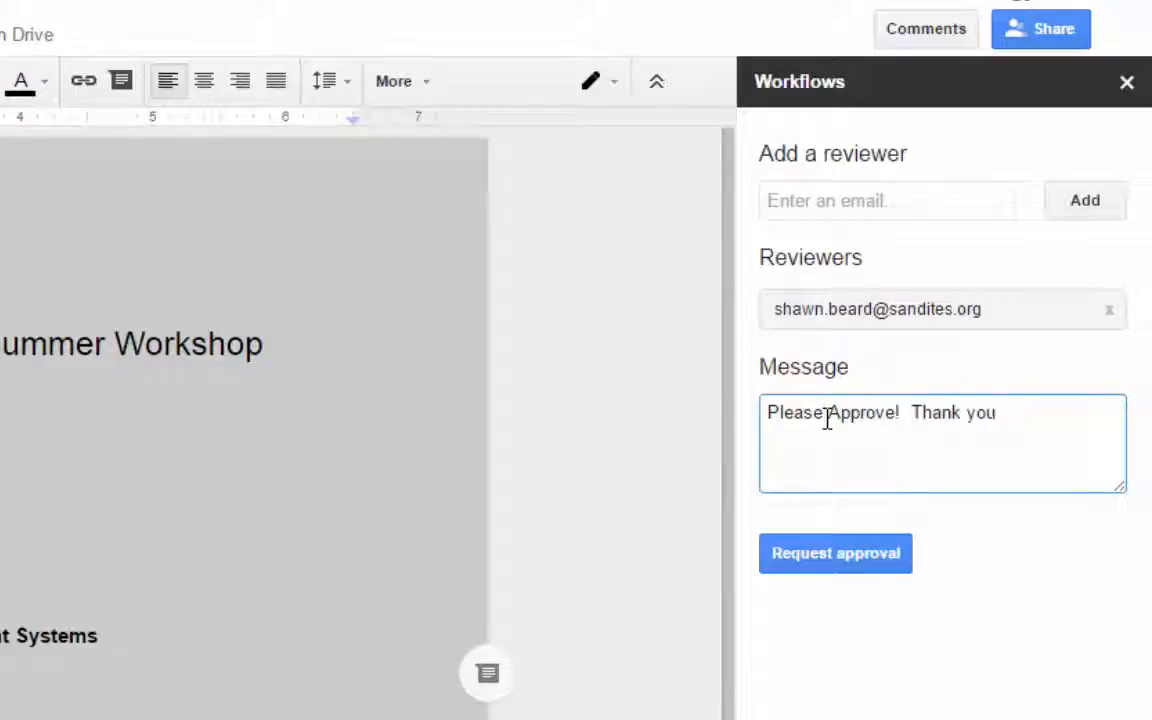
pyautogui.moveTo(835, 553)
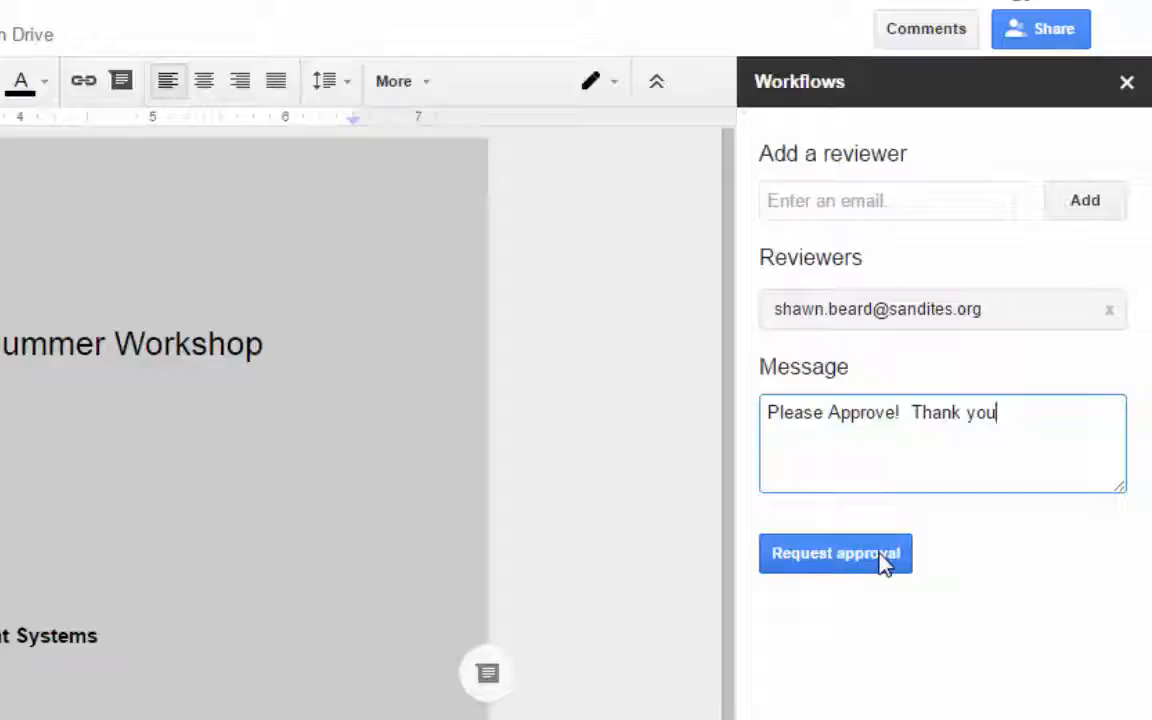
pyautogui.moveTo(808, 565)
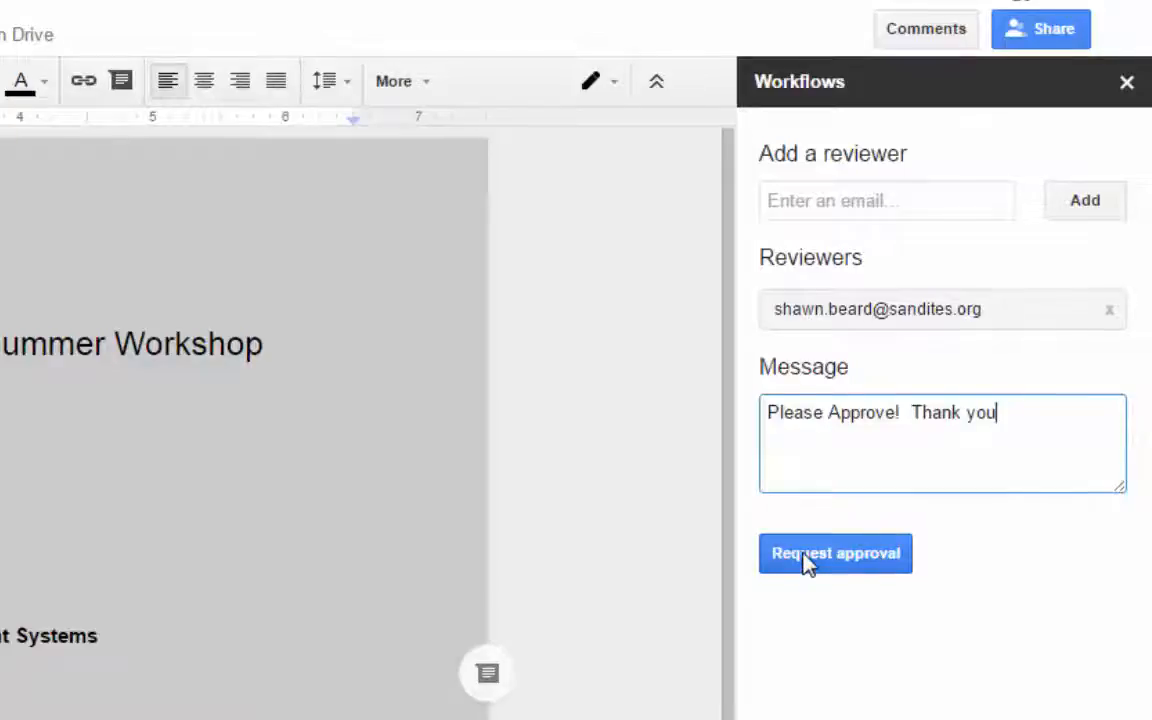
pyautogui.click(835, 553)
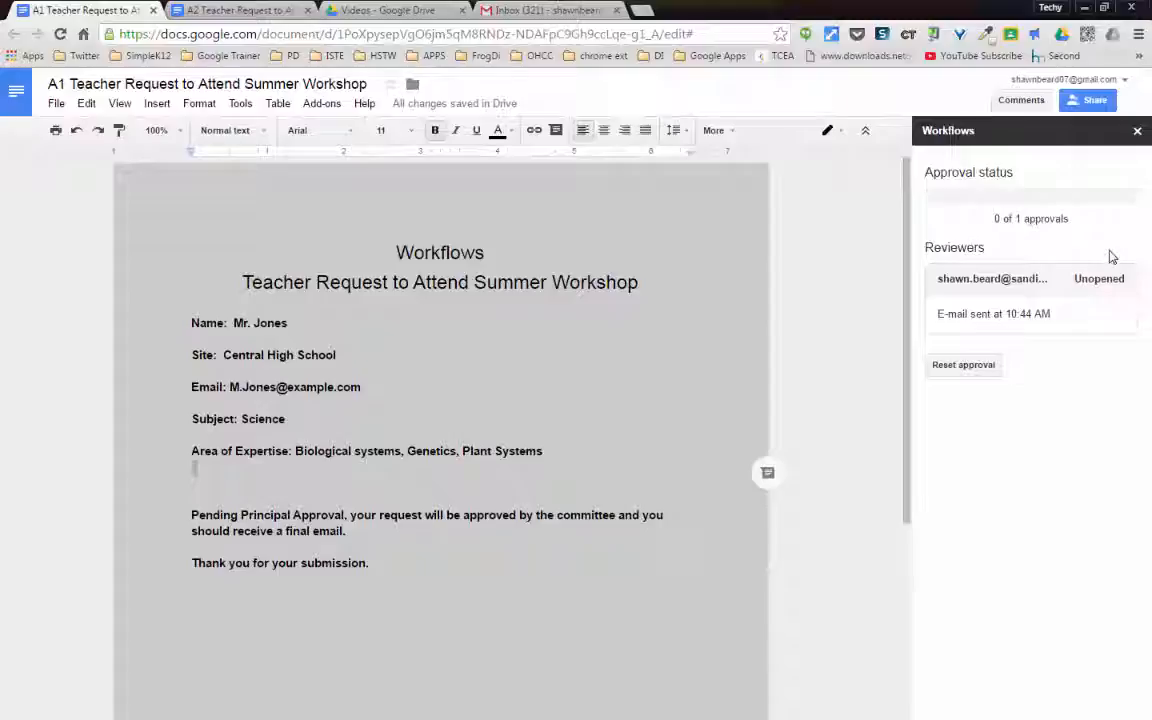
pyautogui.moveTo(1086, 330)
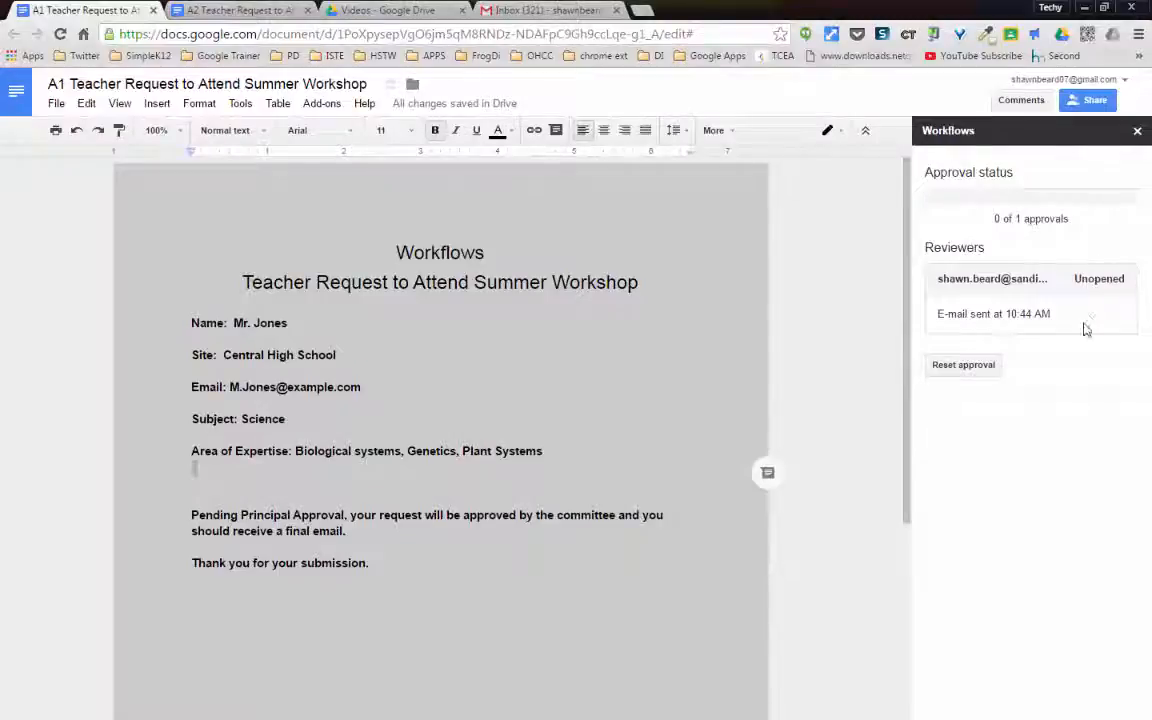
pyautogui.moveTo(1095, 293)
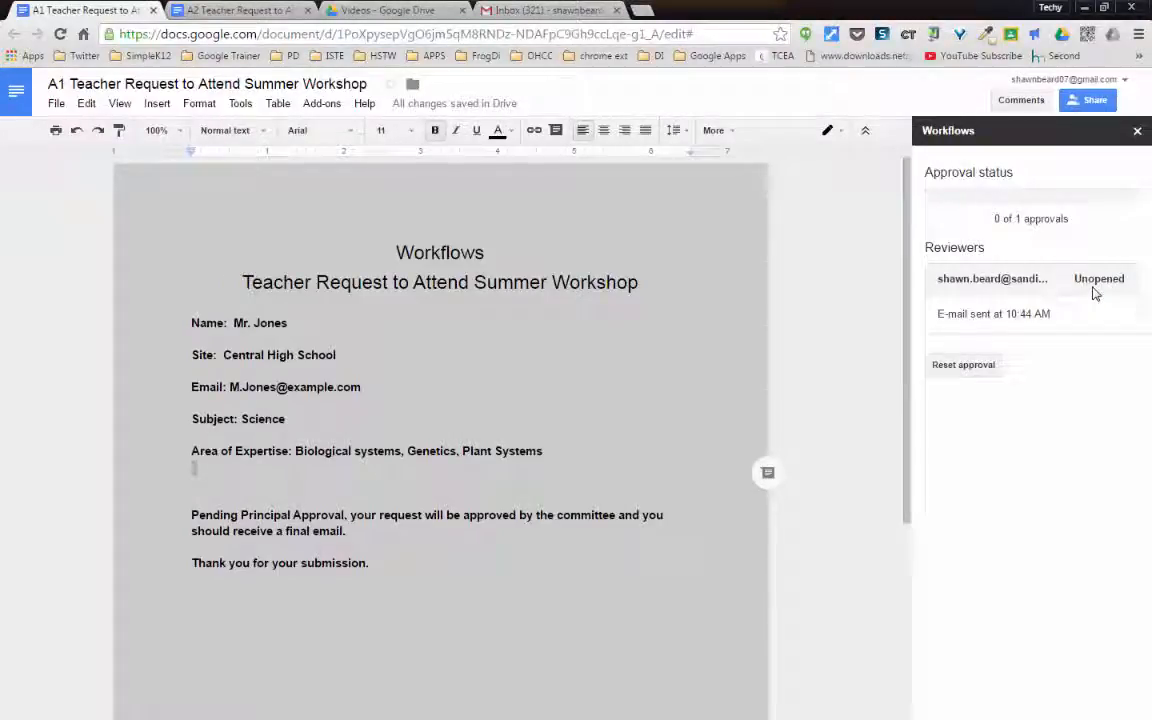
pyautogui.moveTo(840, 300)
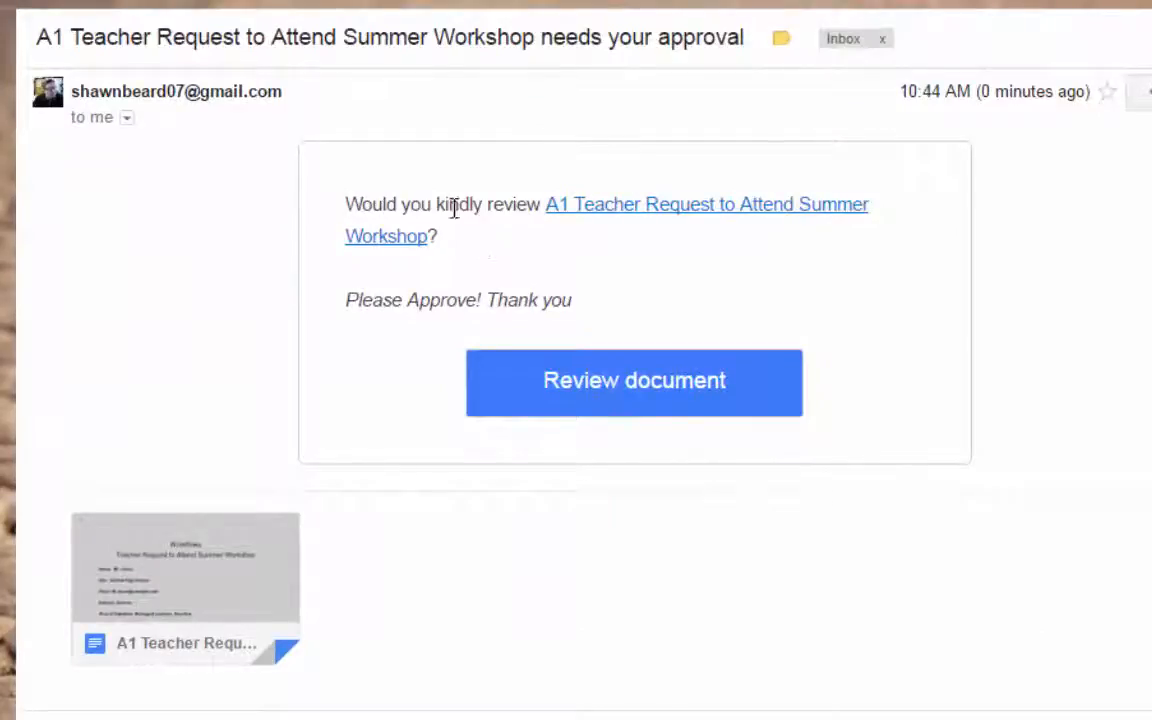
pyautogui.moveTo(667, 250)
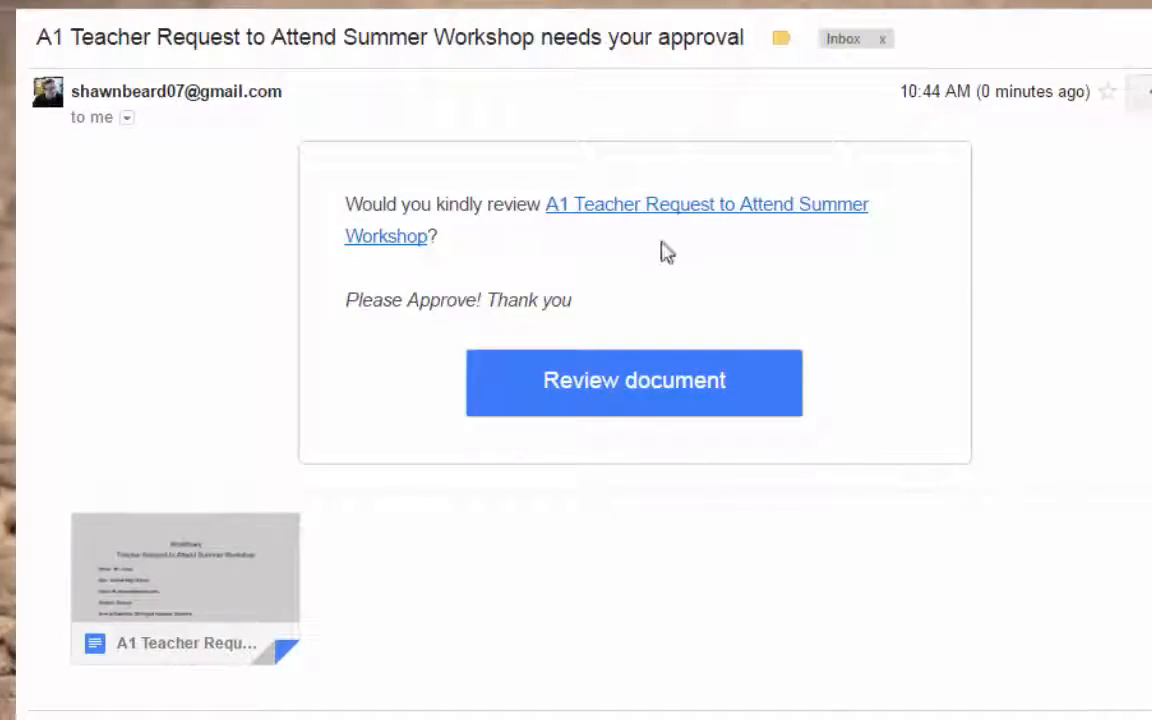
pyautogui.moveTo(588, 400)
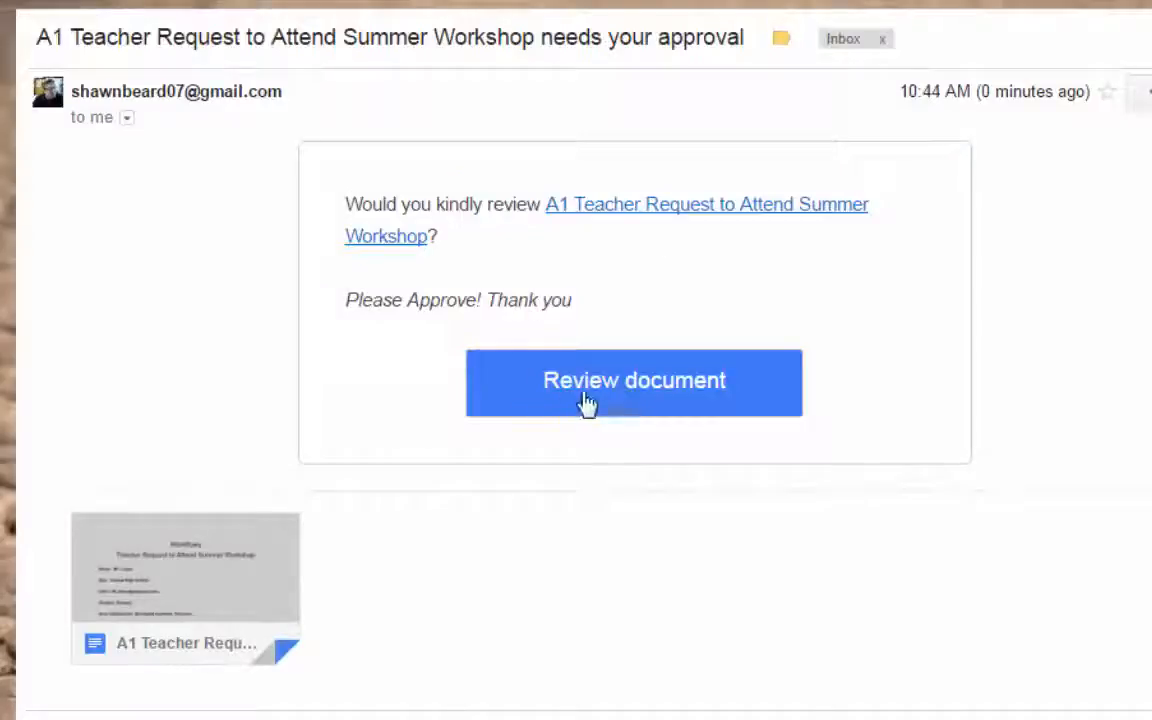
pyautogui.moveTo(630, 392)
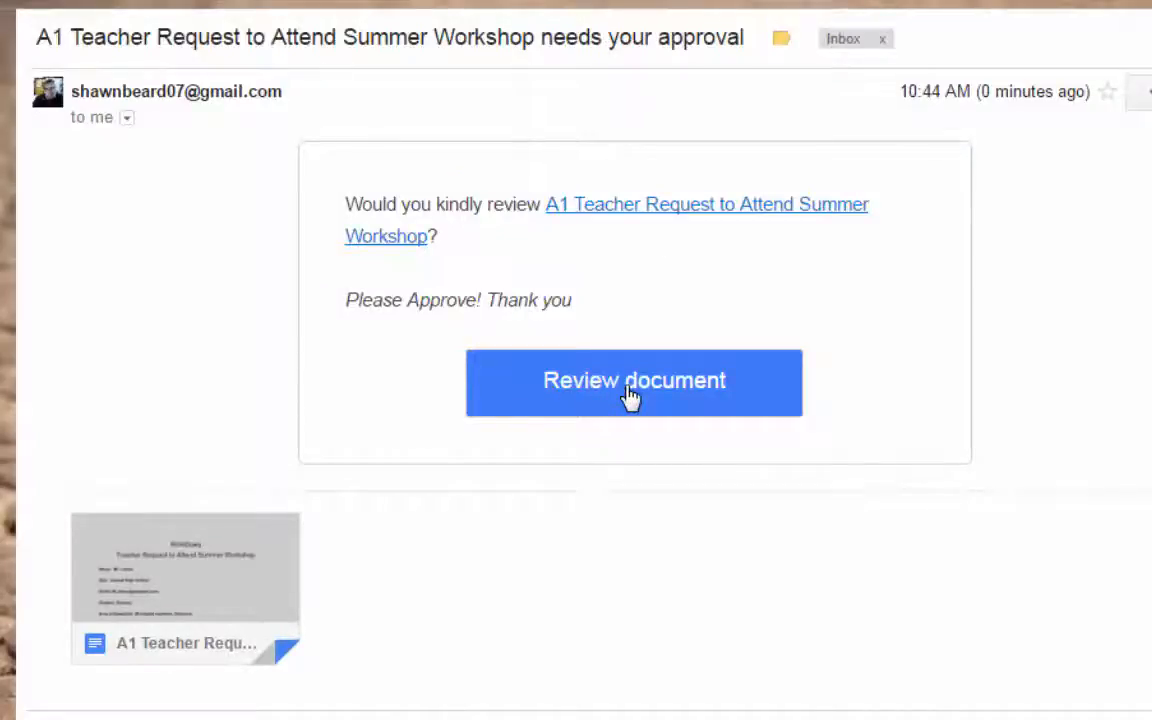
# Open the workshop request document from the Review document link in the approval email
pyautogui.click(634, 382)
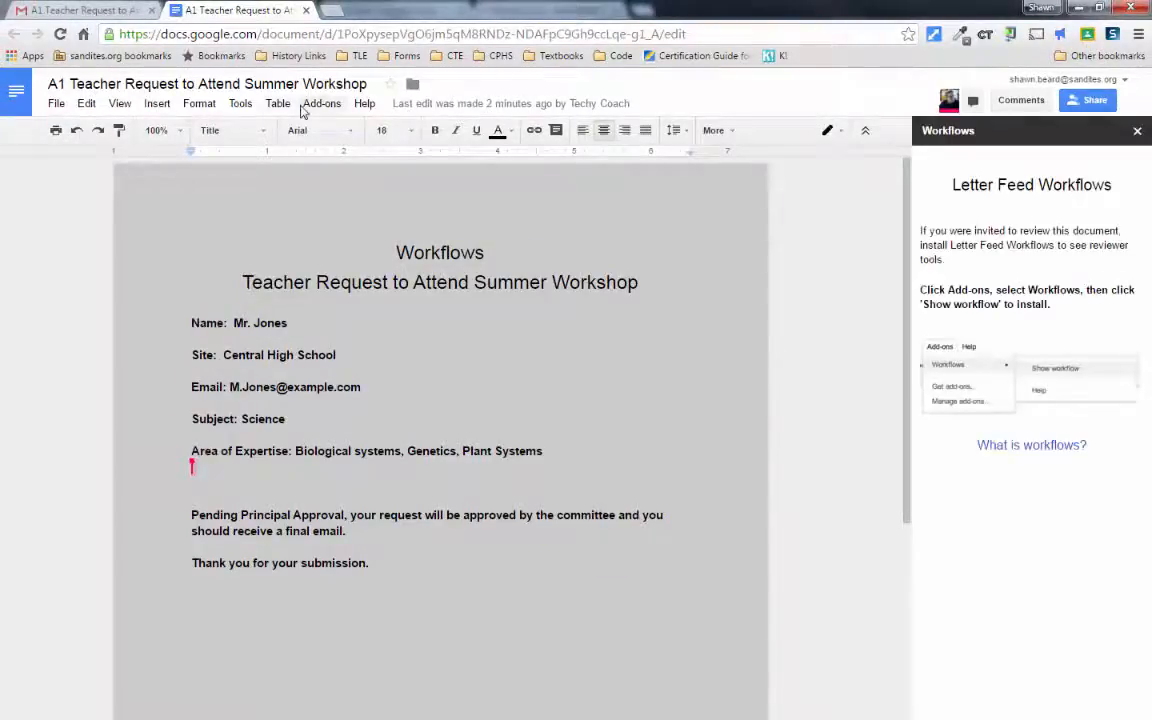
# Install the free Workflows add-on for the reviewer and allow its requested permissions
pyautogui.click(321, 103)
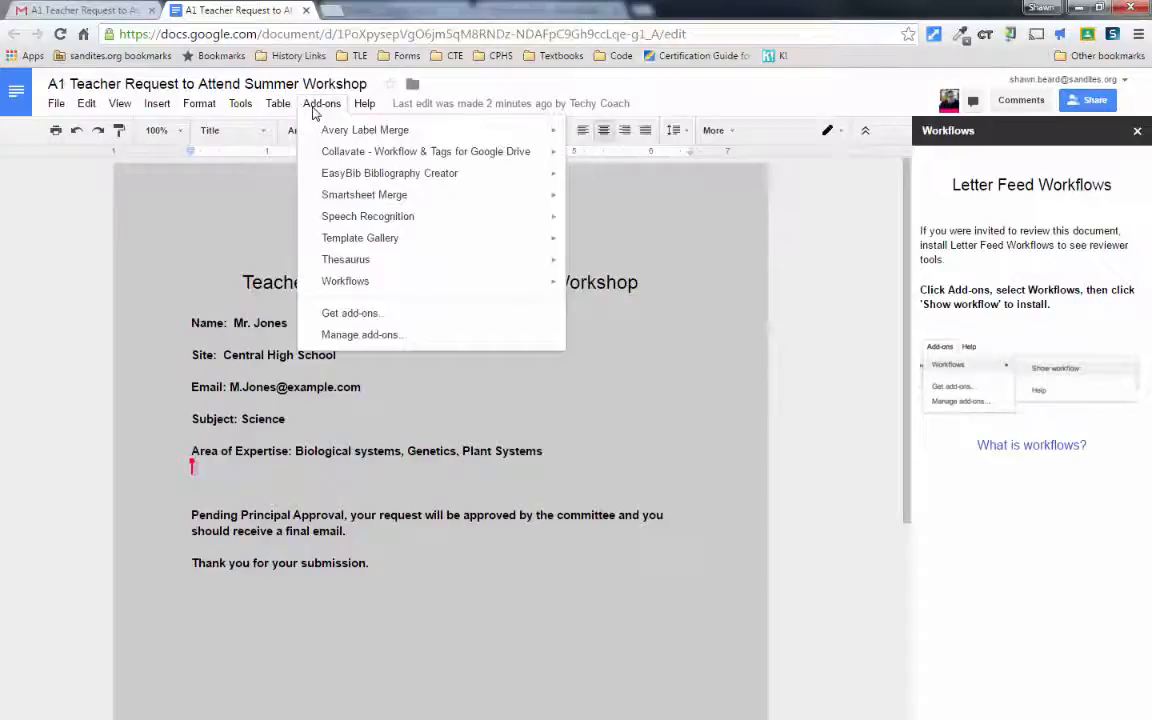
pyautogui.moveTo(345, 281)
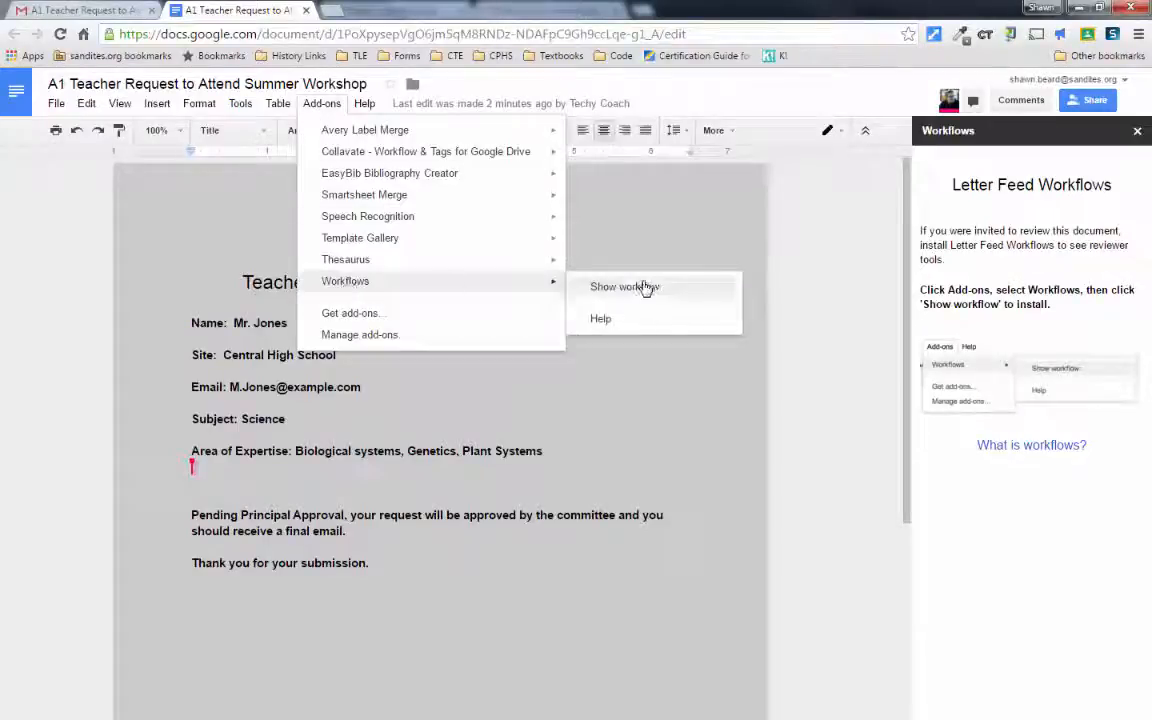
pyautogui.click(625, 287)
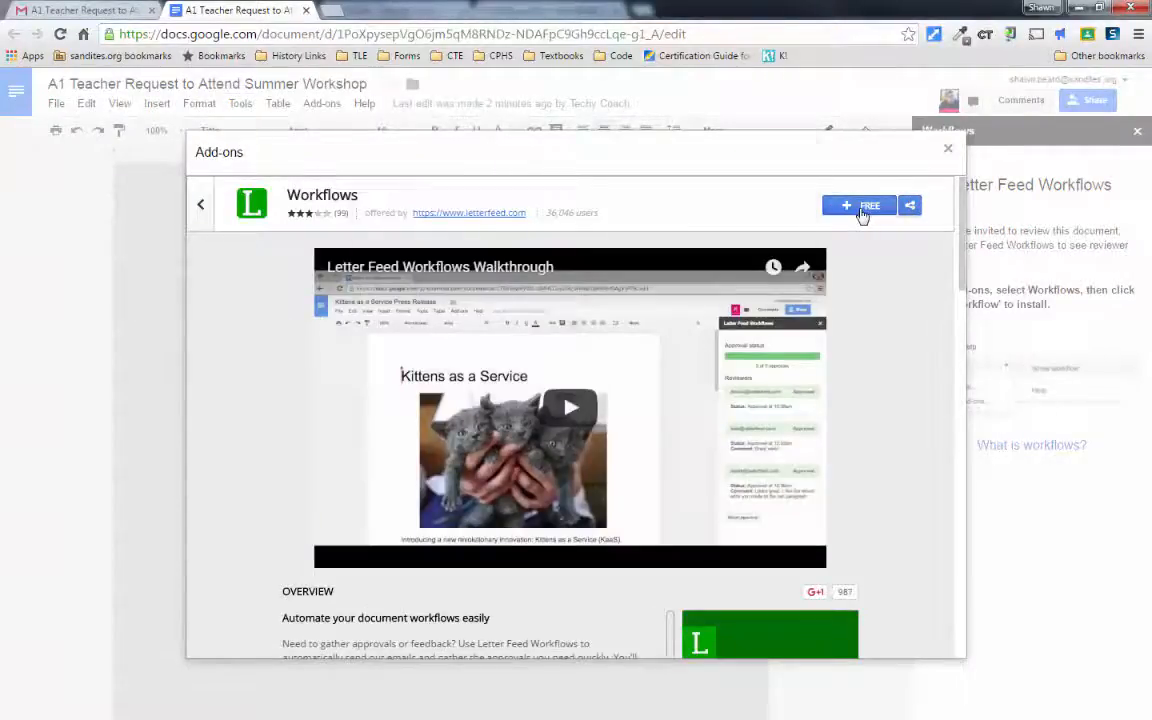
pyautogui.click(862, 205)
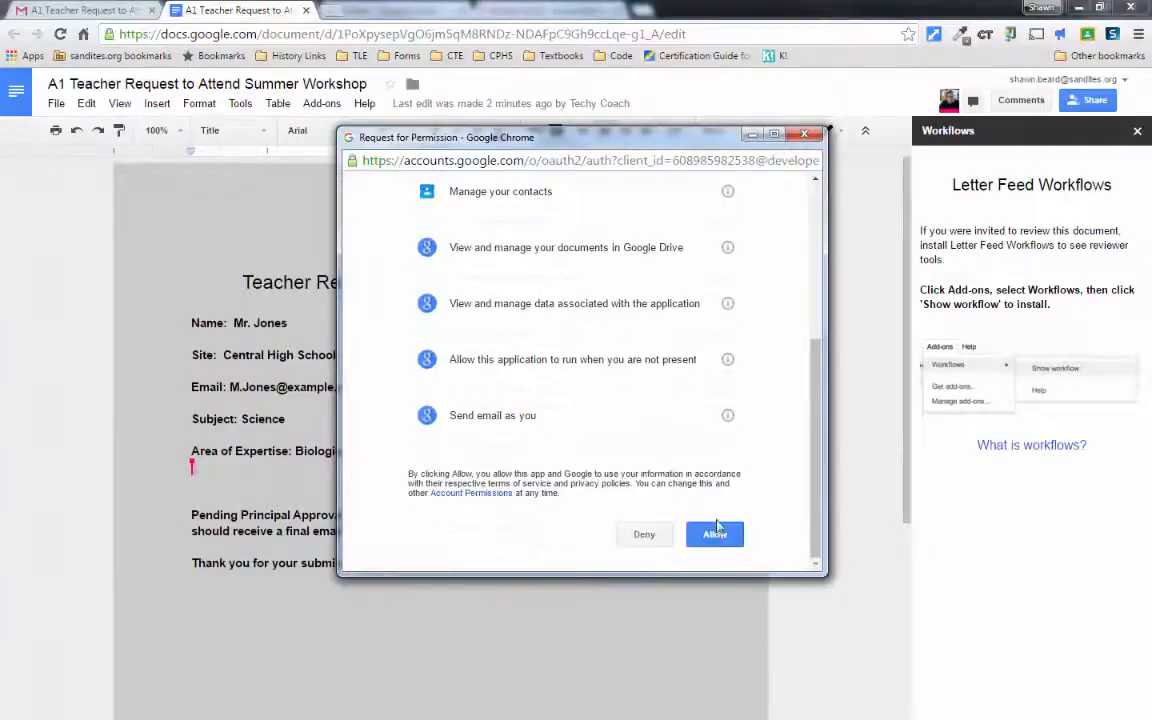
pyautogui.click(714, 534)
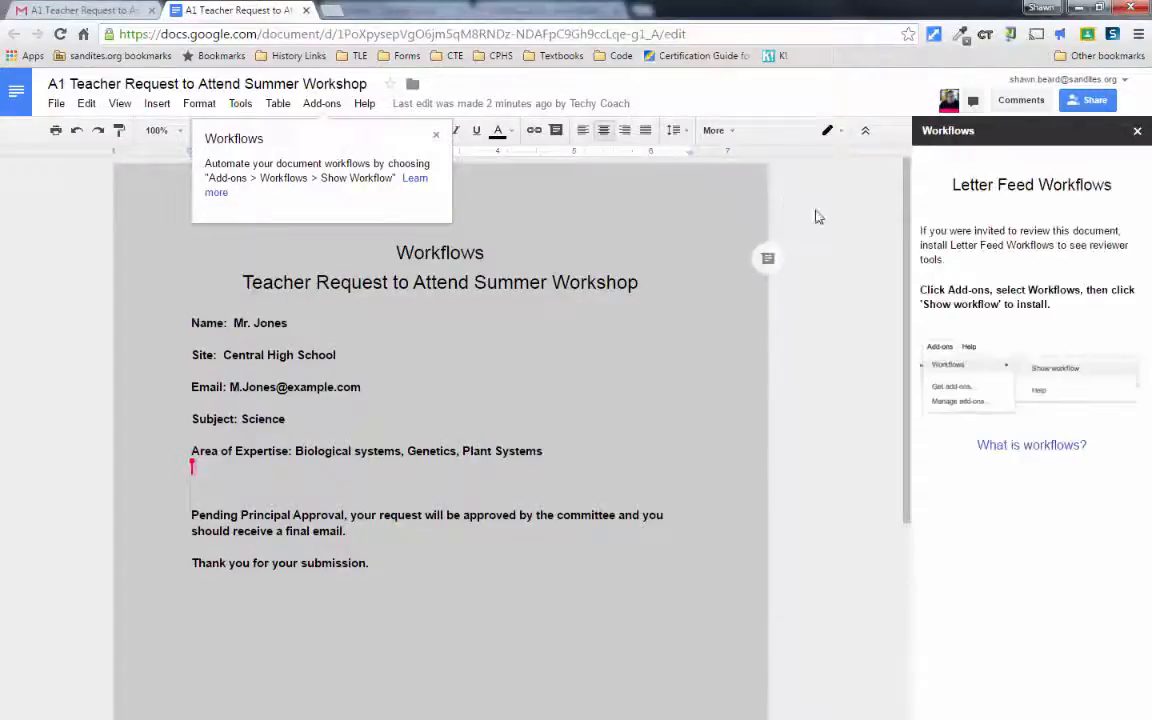
pyautogui.click(322, 103)
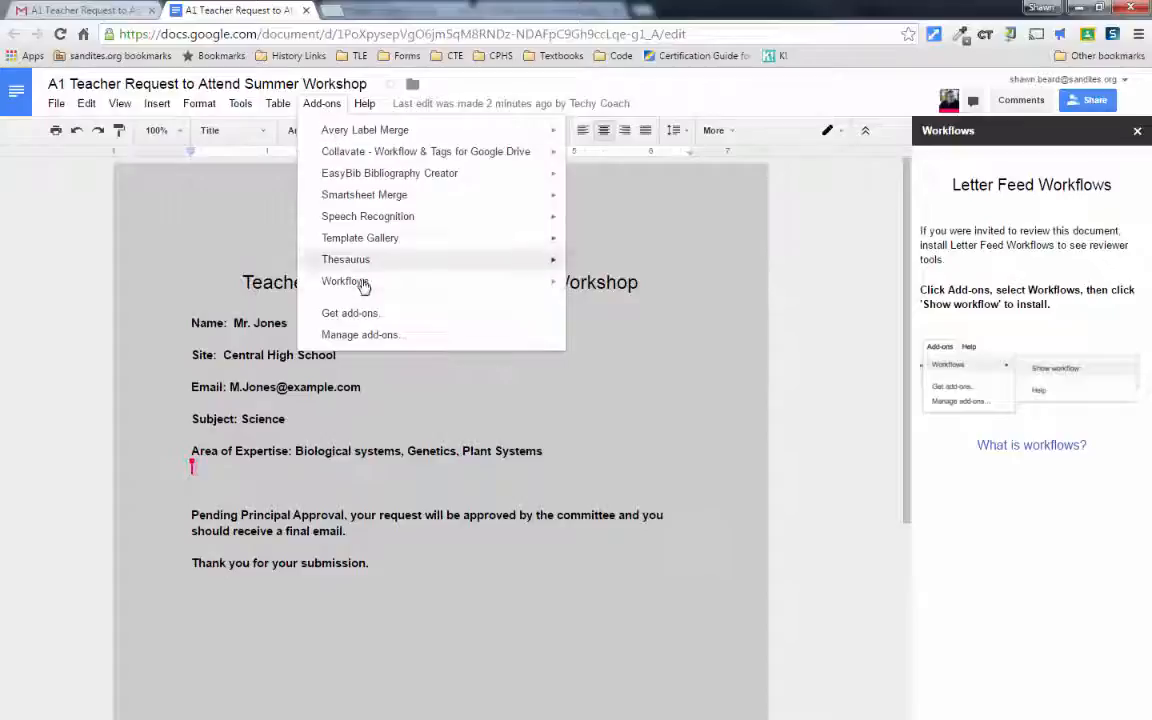
# Approve the workshop request in the Workflows panel with the comment 'Approved!'
pyautogui.click(345, 281)
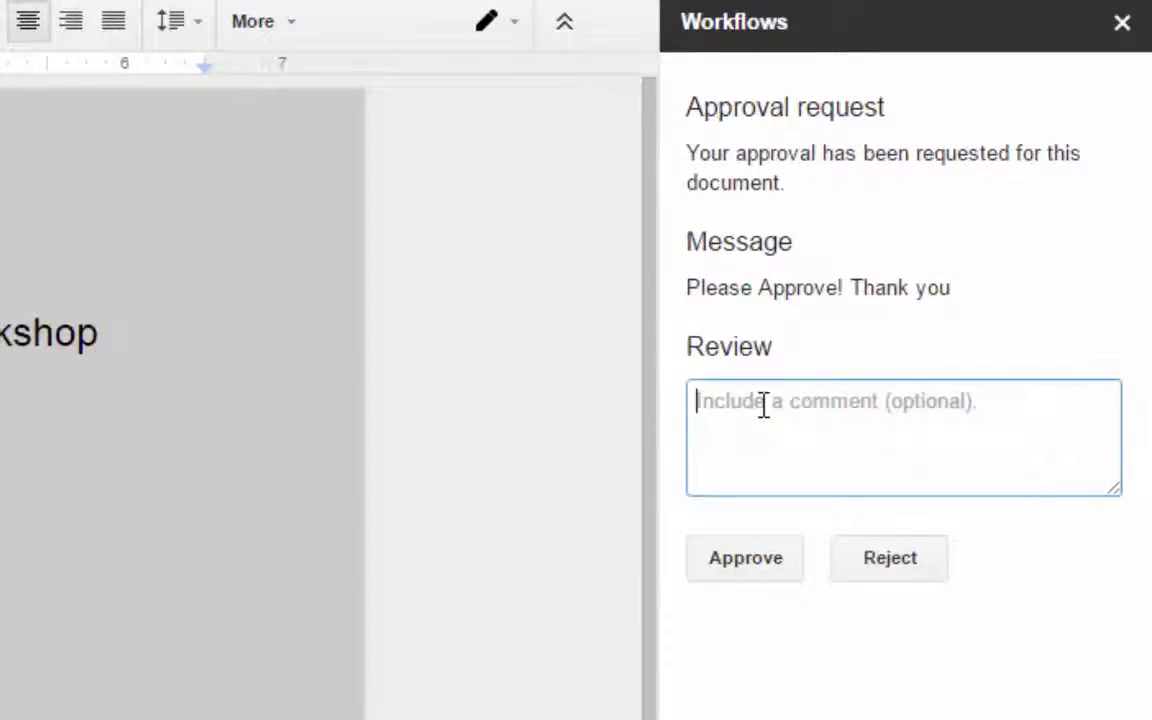
pyautogui.write('Approve')
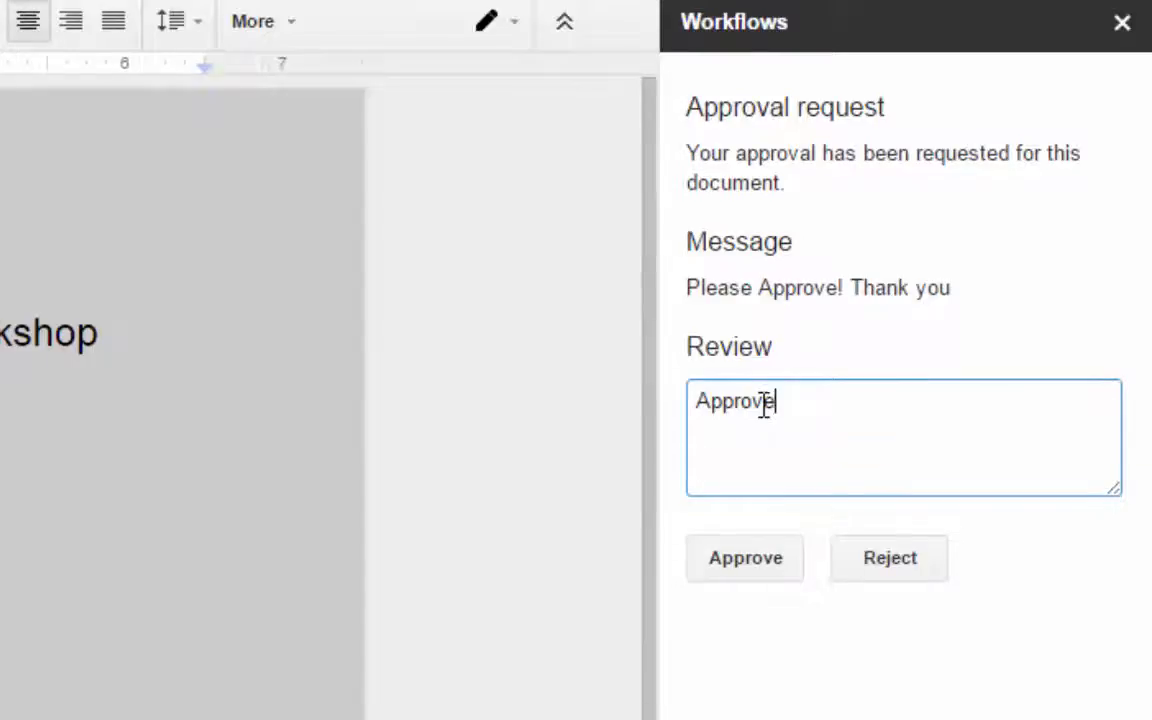
pyautogui.write('d!')
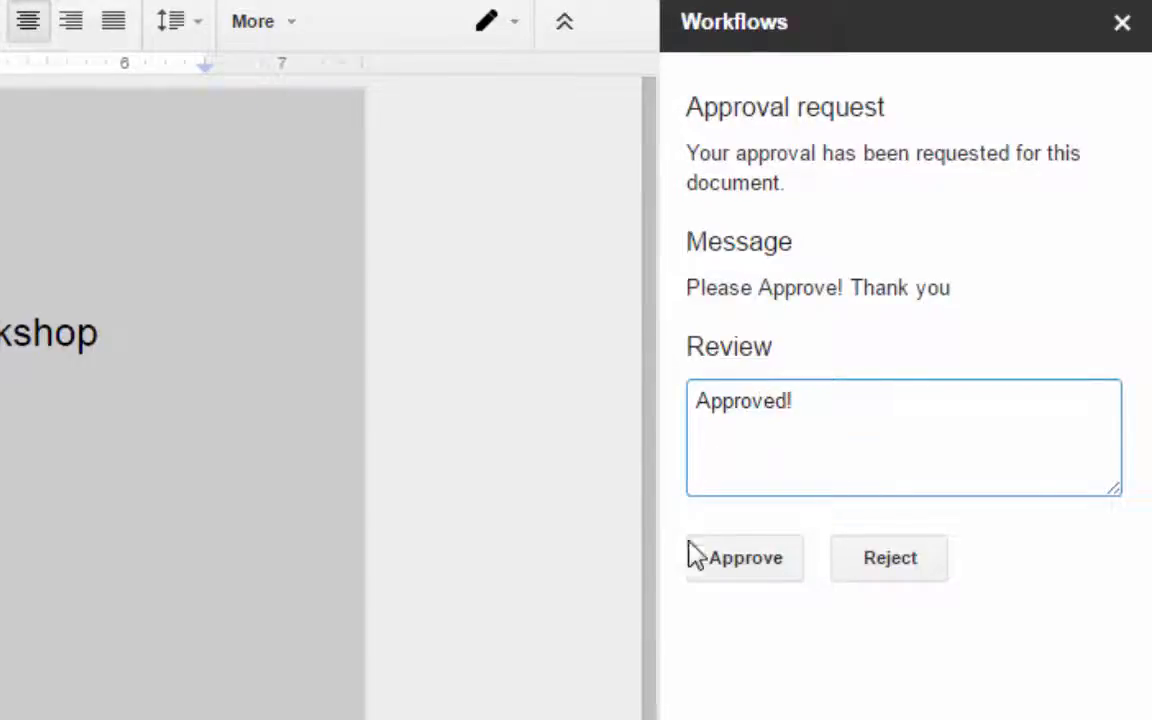
pyautogui.click(744, 557)
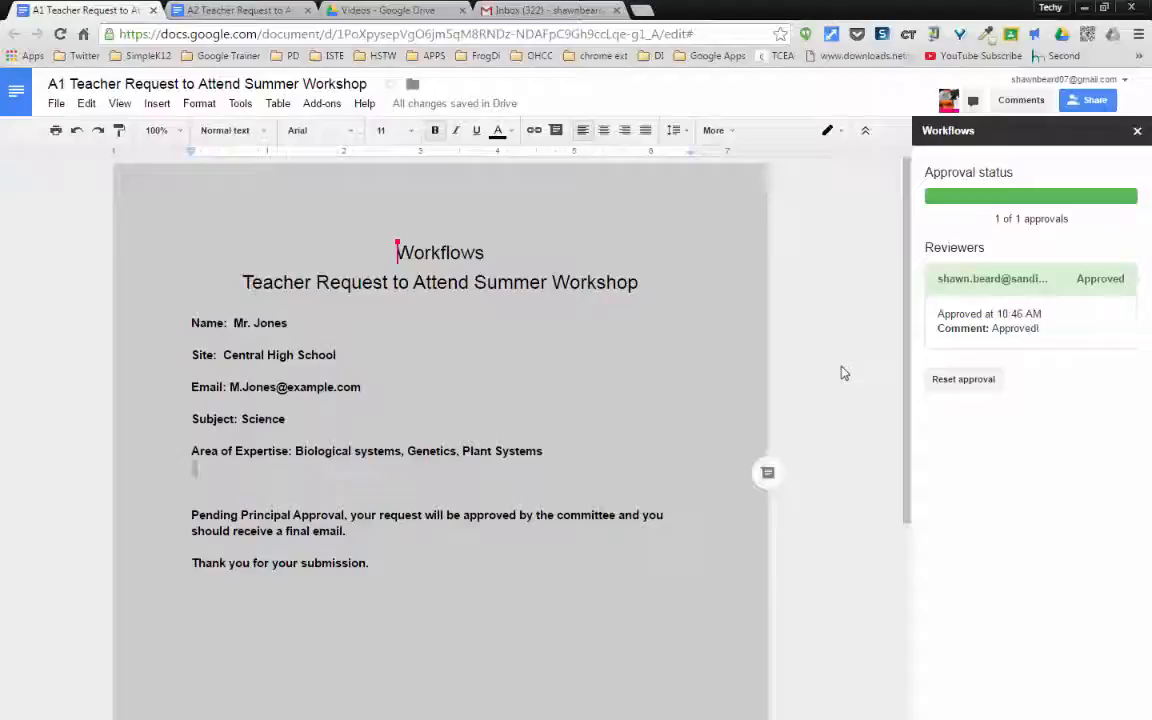
pyautogui.moveTo(785, 376)
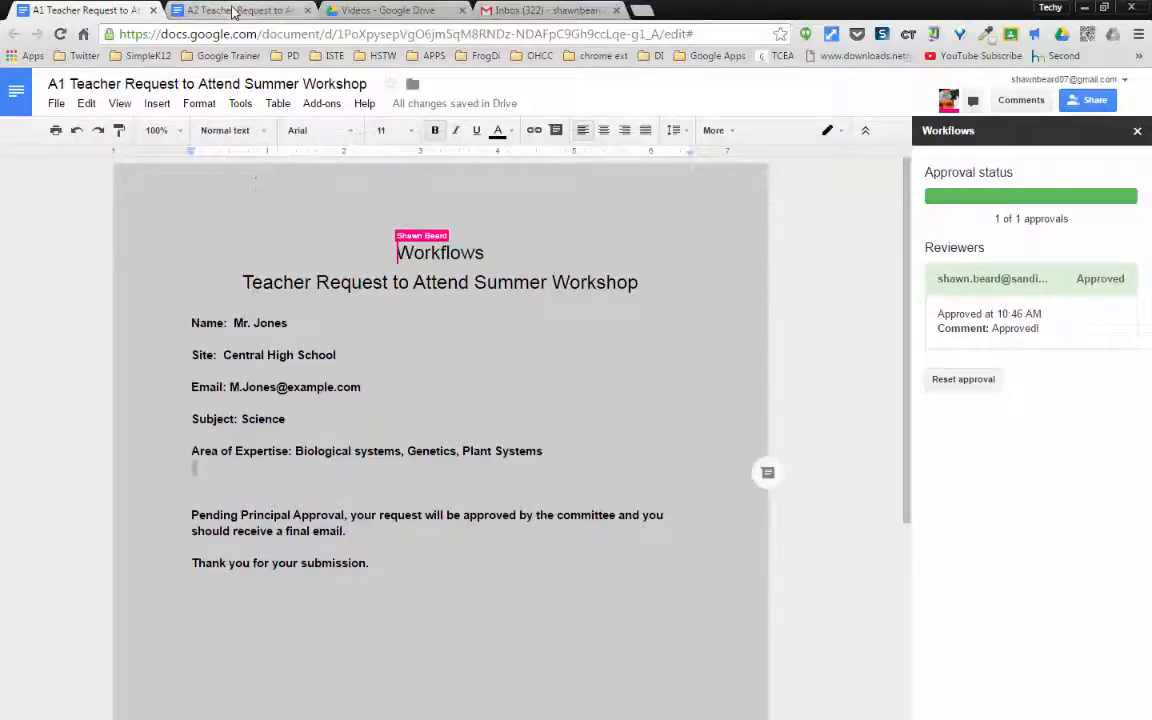
# Switch to the A2 workshop request document and begin entering reviewer 'shaw' in Collavate
pyautogui.click(240, 10)
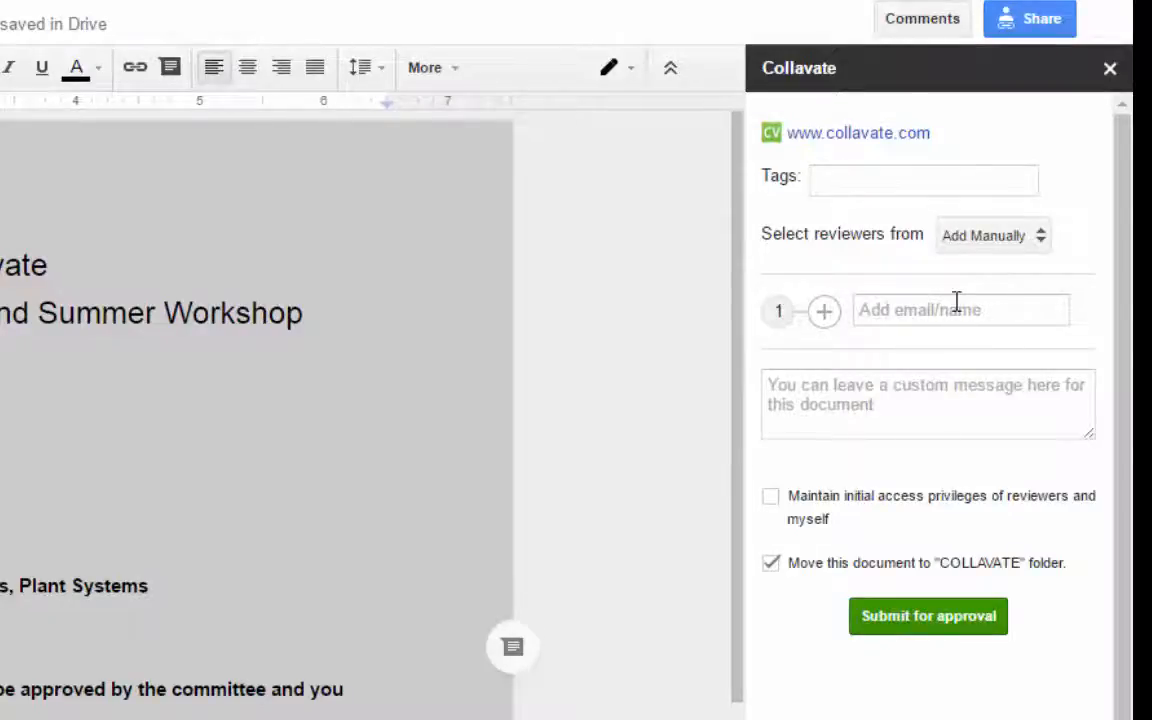
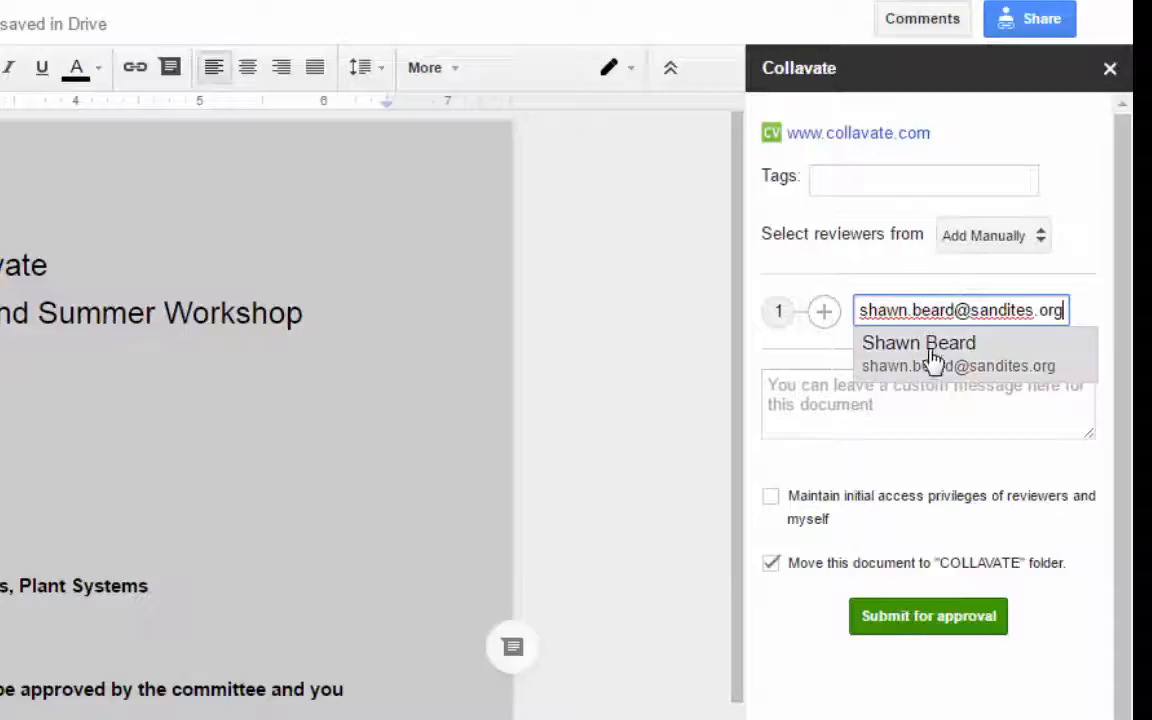
pyautogui.click(918, 353)
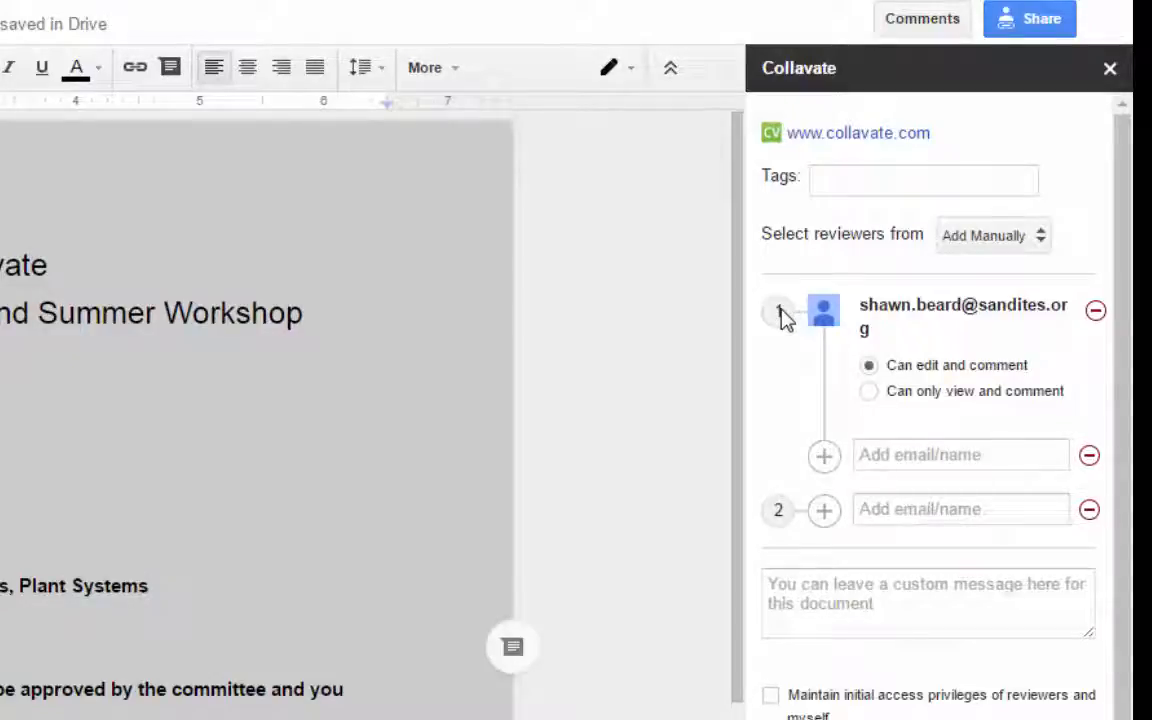
pyautogui.moveTo(785, 518)
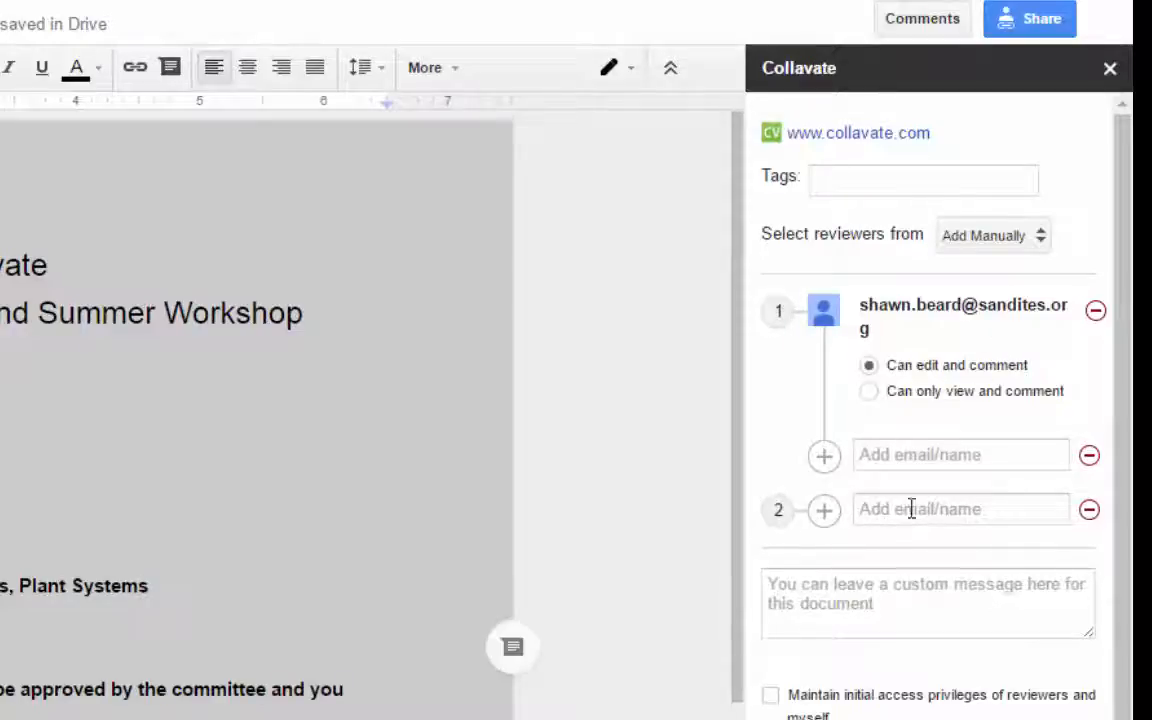
pyautogui.click(960, 509)
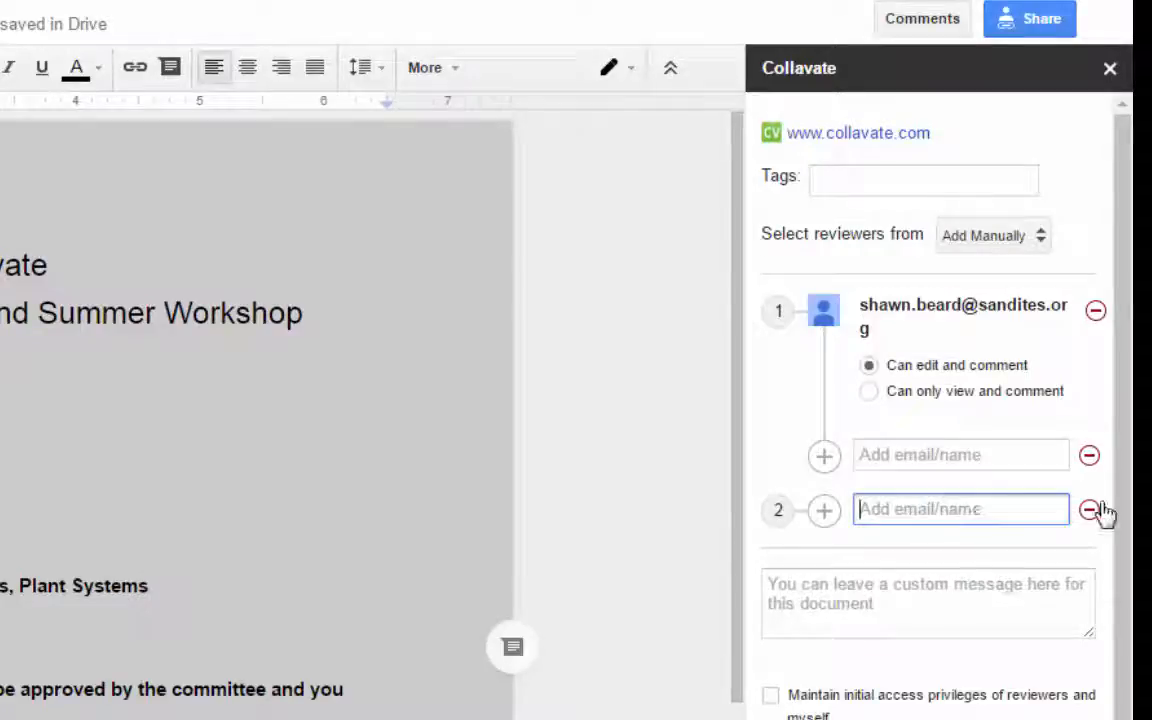
pyautogui.write('shawn b')
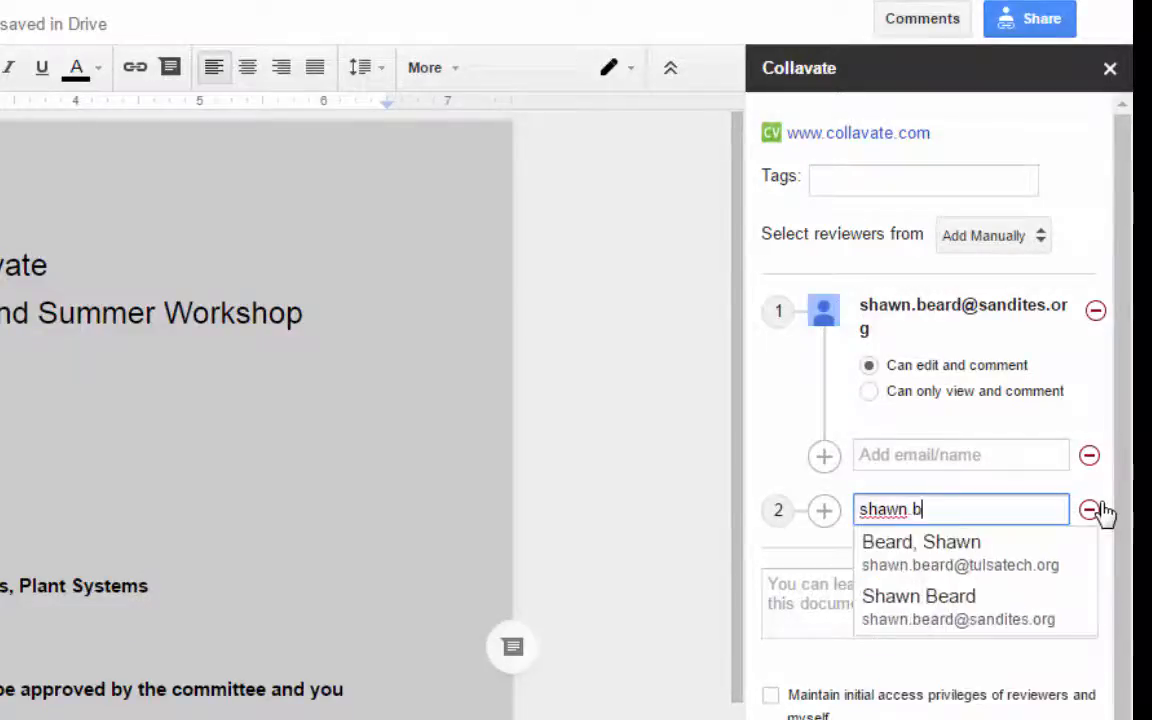
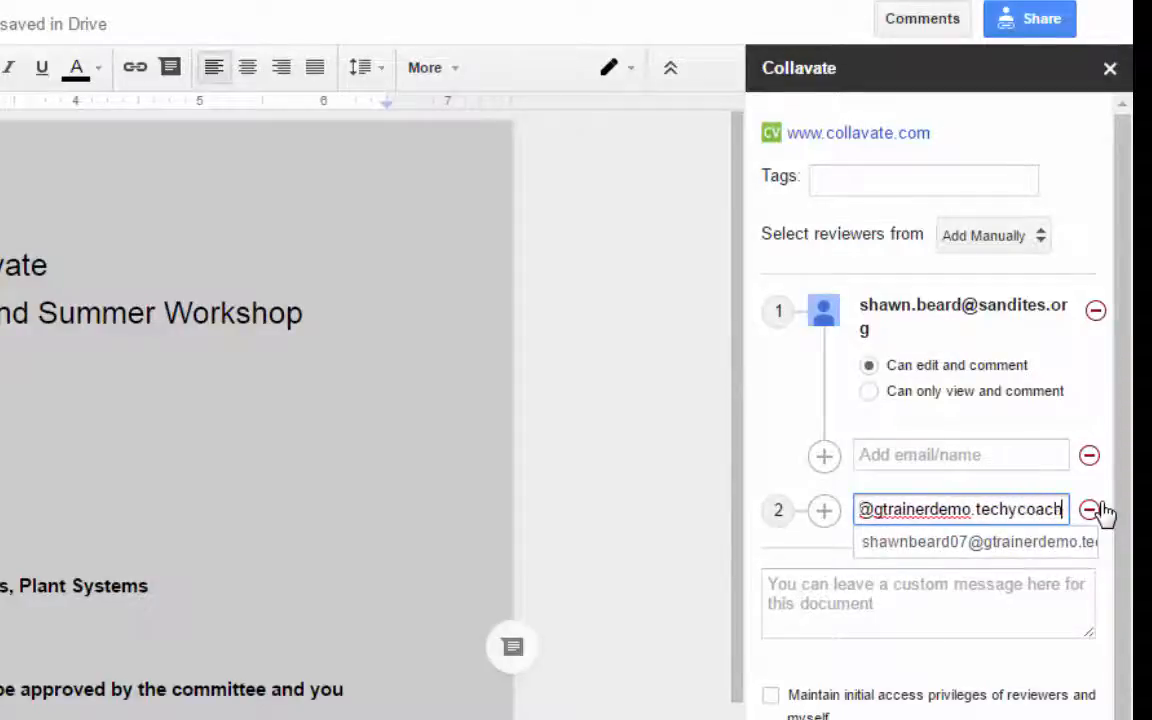
pyautogui.click(978, 541)
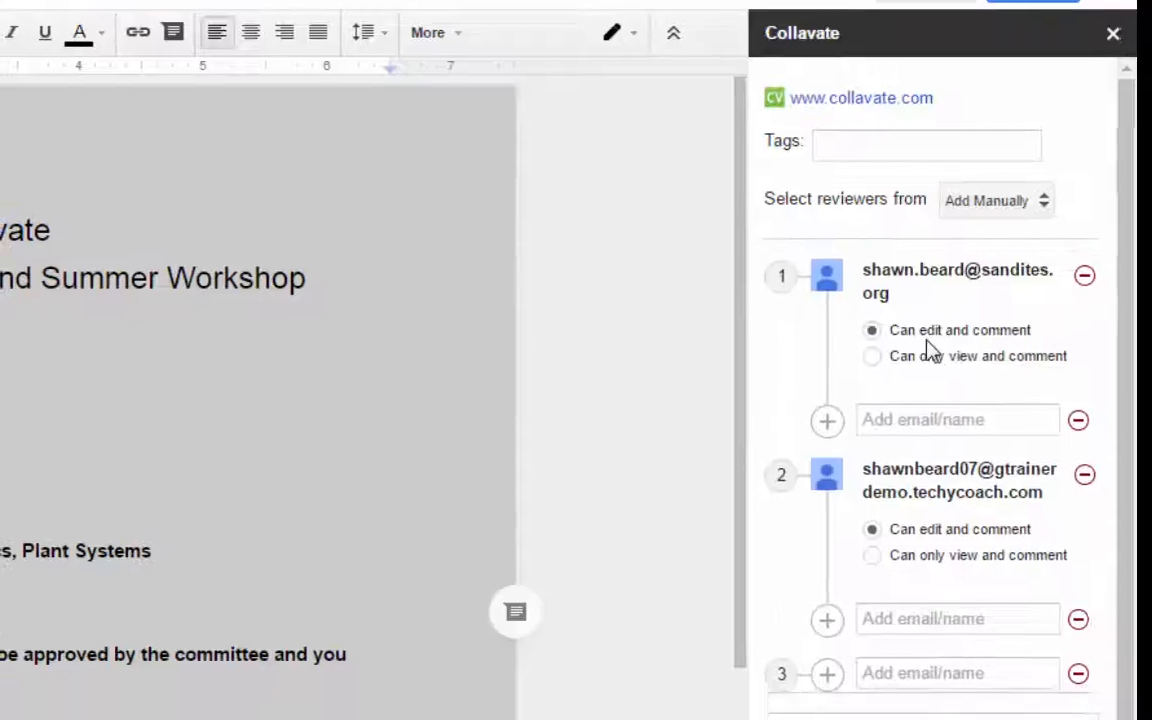
# Limit both reviewers to view and comment, and enter the message 'Please Approve! Thank you'
pyautogui.click(871, 356)
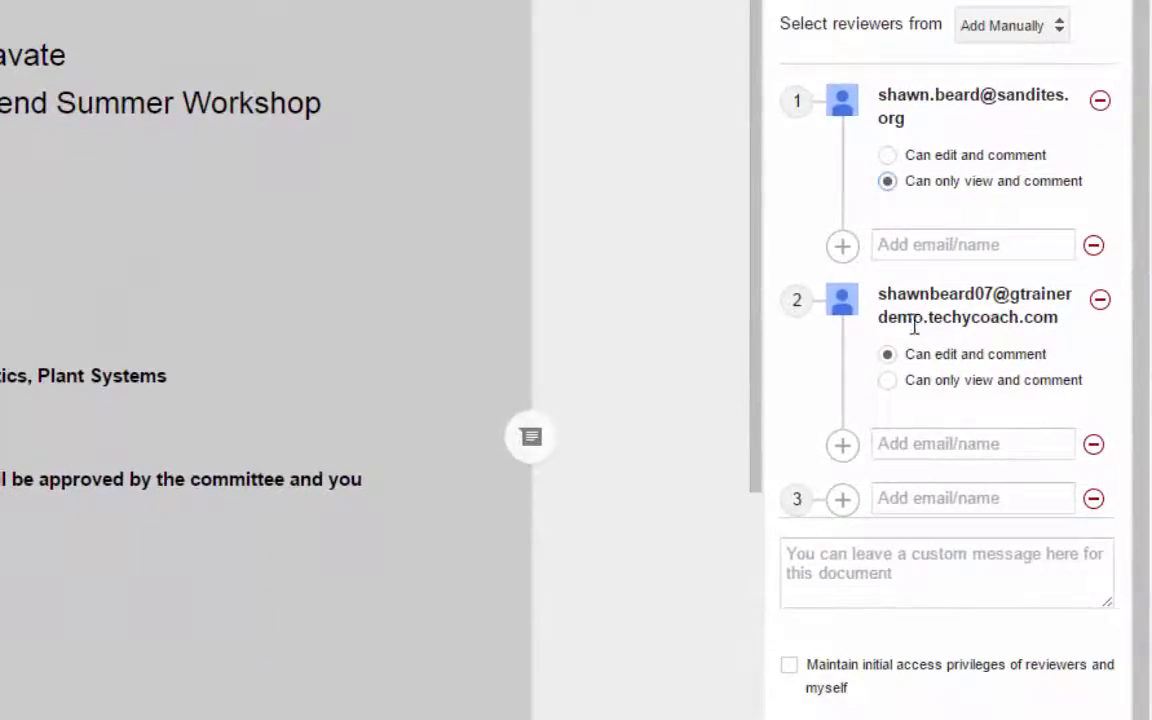
pyautogui.click(887, 380)
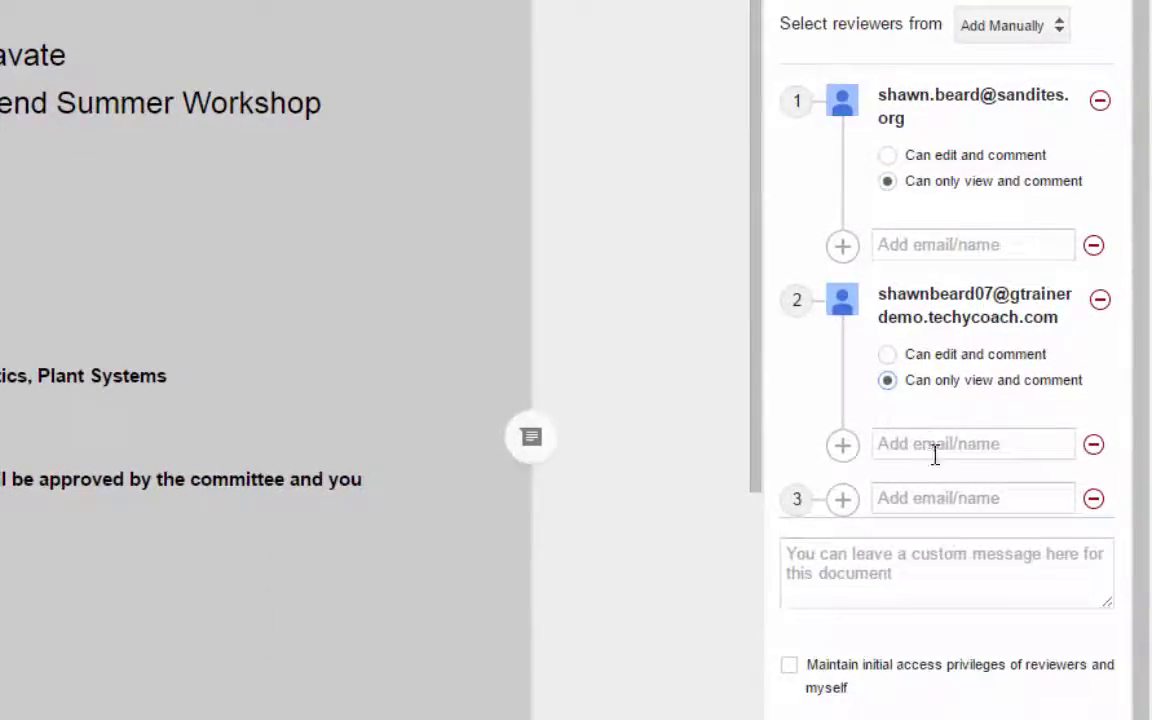
pyautogui.click(945, 573)
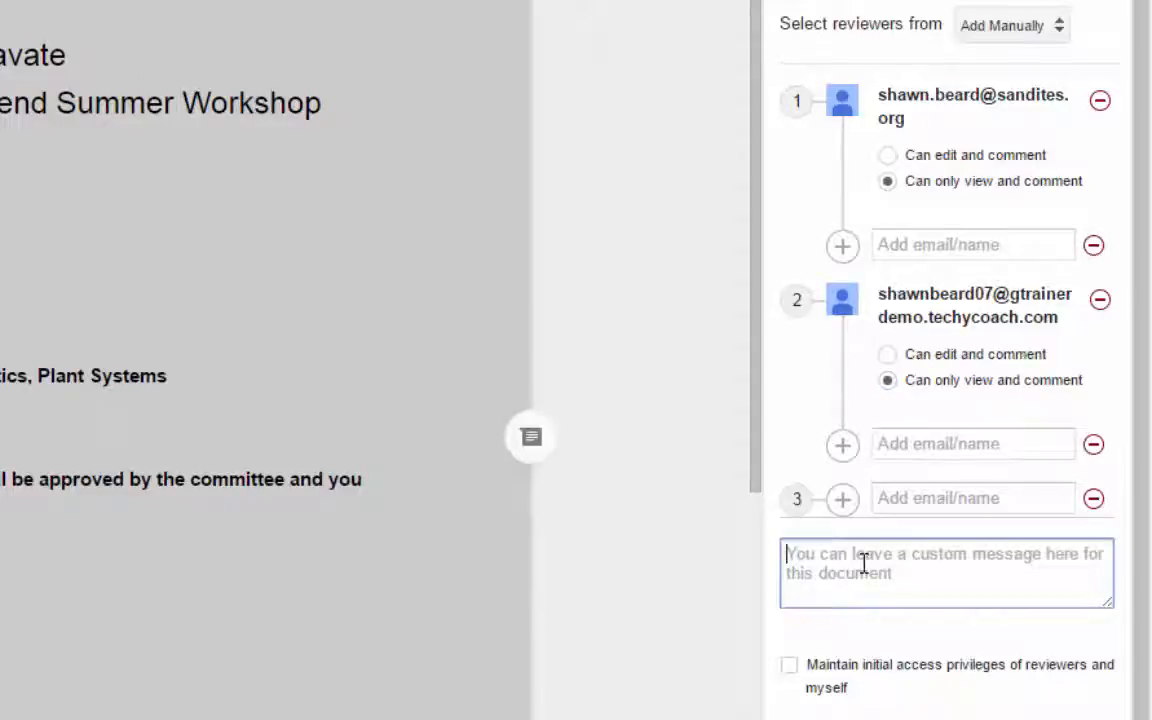
pyautogui.write('Please A')
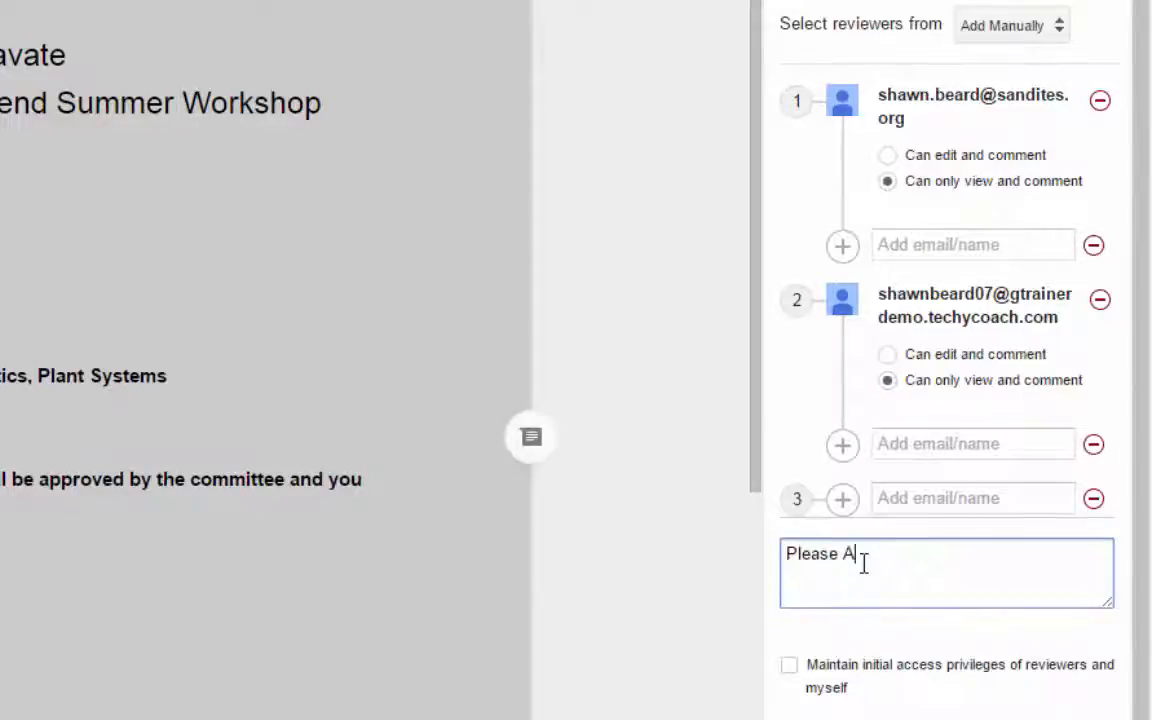
pyautogui.write('pprove!  Tha')
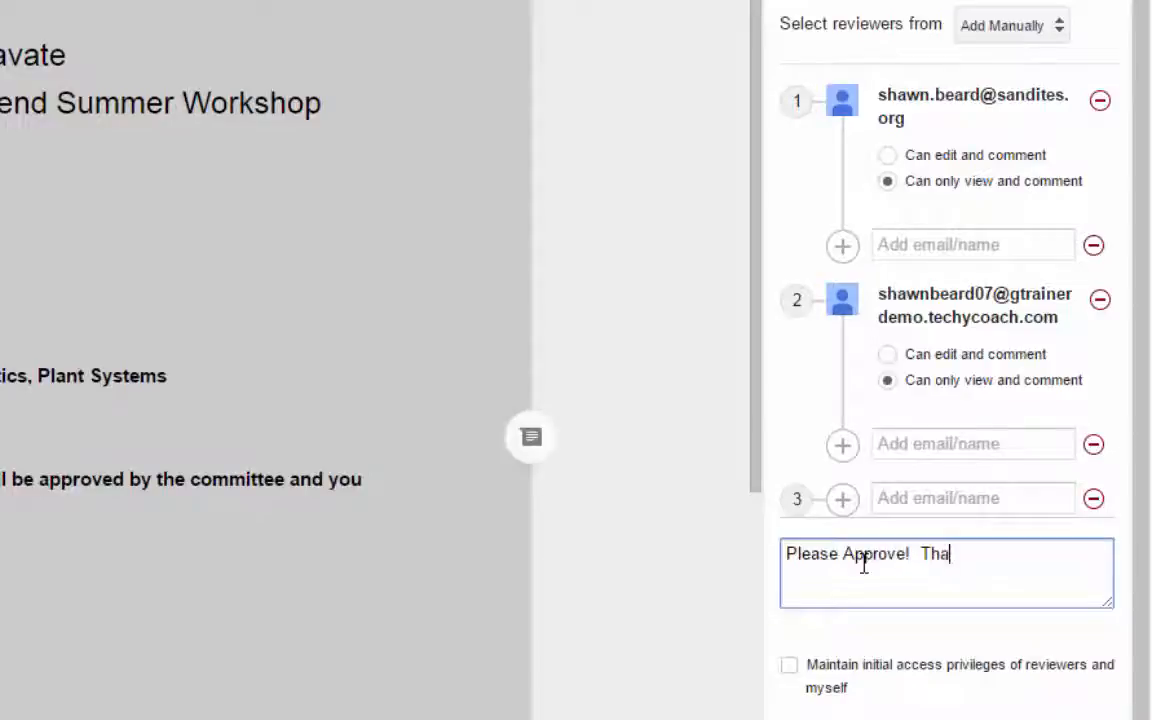
pyautogui.write('nk ou')
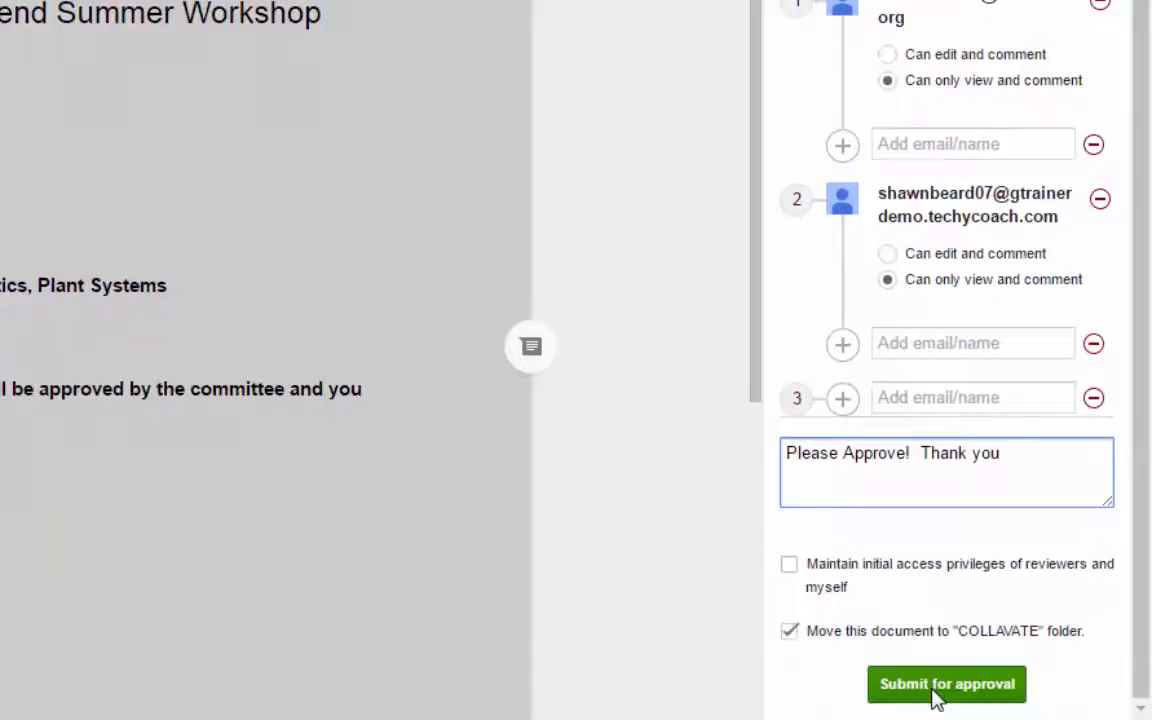
# Submit the A2 request for two-step Collavate approval and go to the Gmail inbox
pyautogui.click(946, 684)
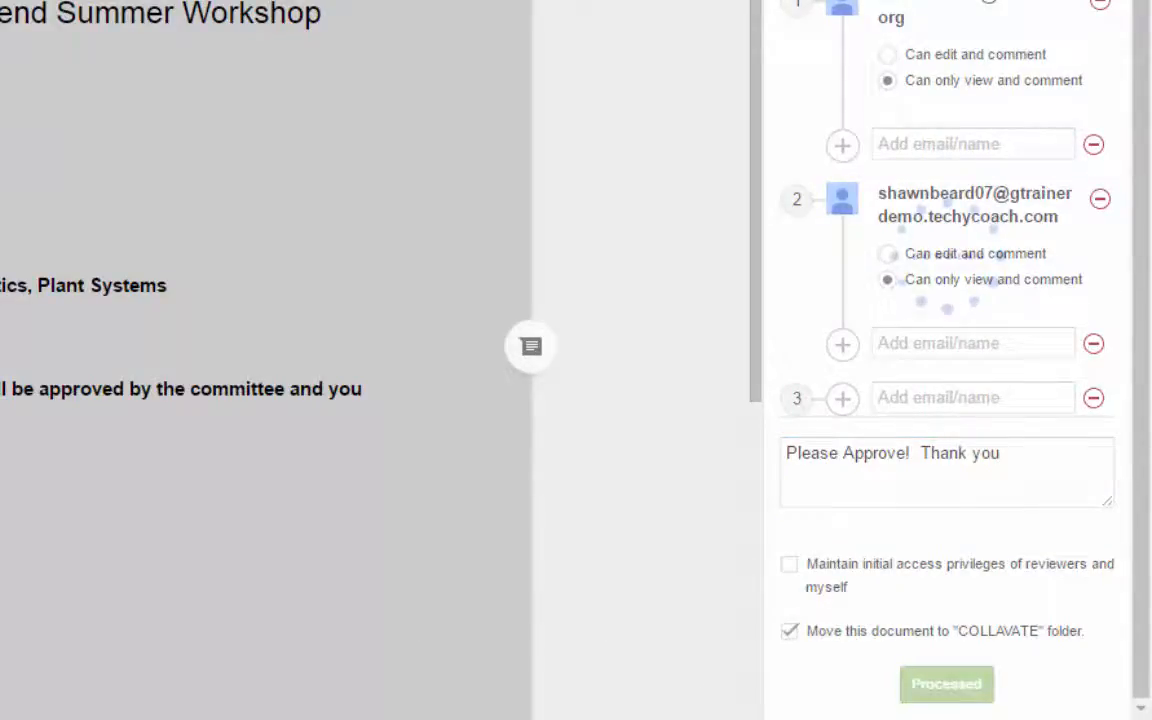
pyautogui.scroll(3)
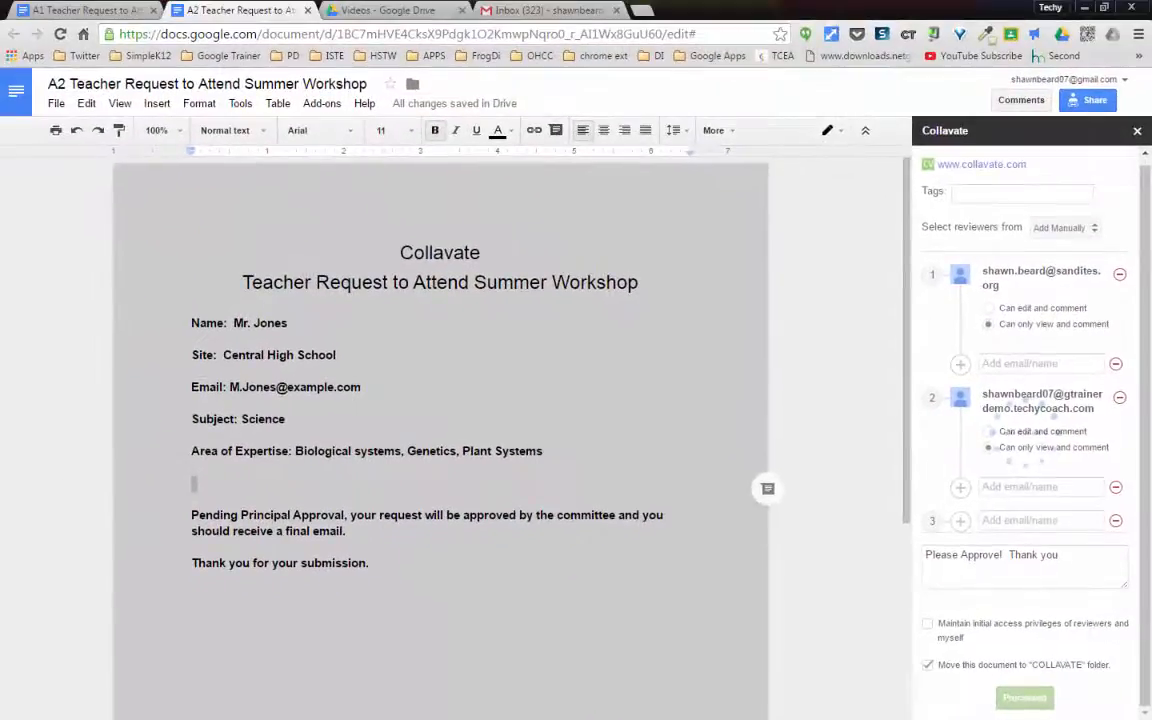
pyautogui.click(1023, 697)
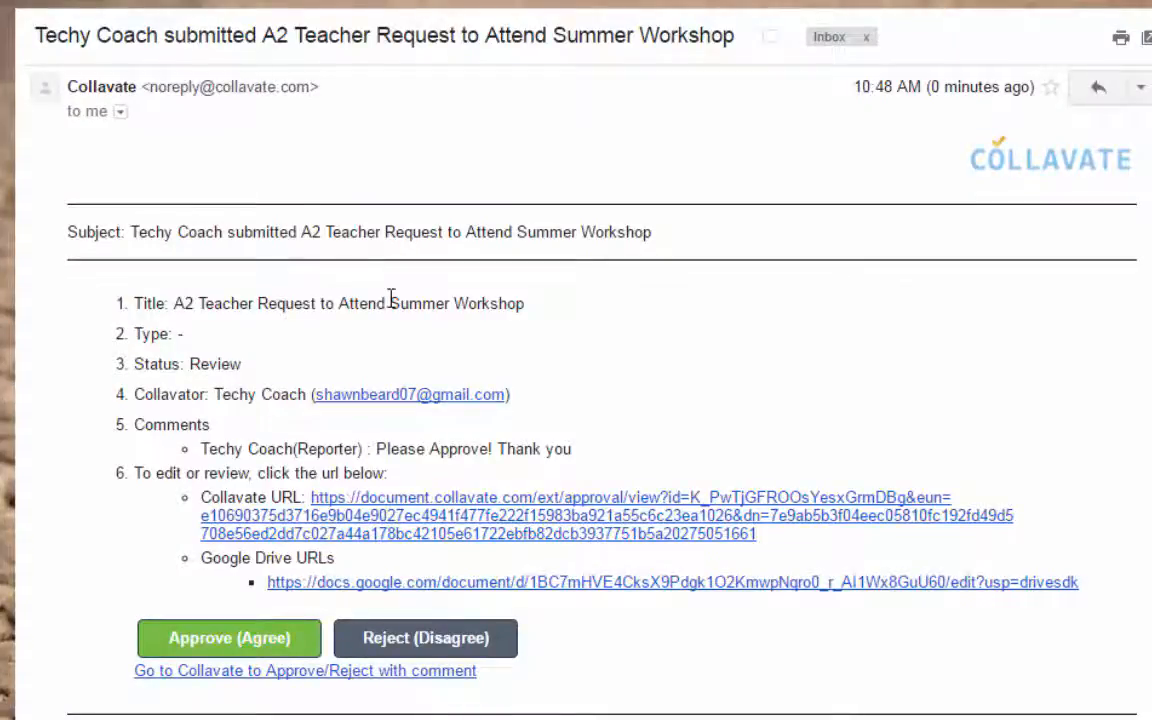
pyautogui.moveTo(238, 310)
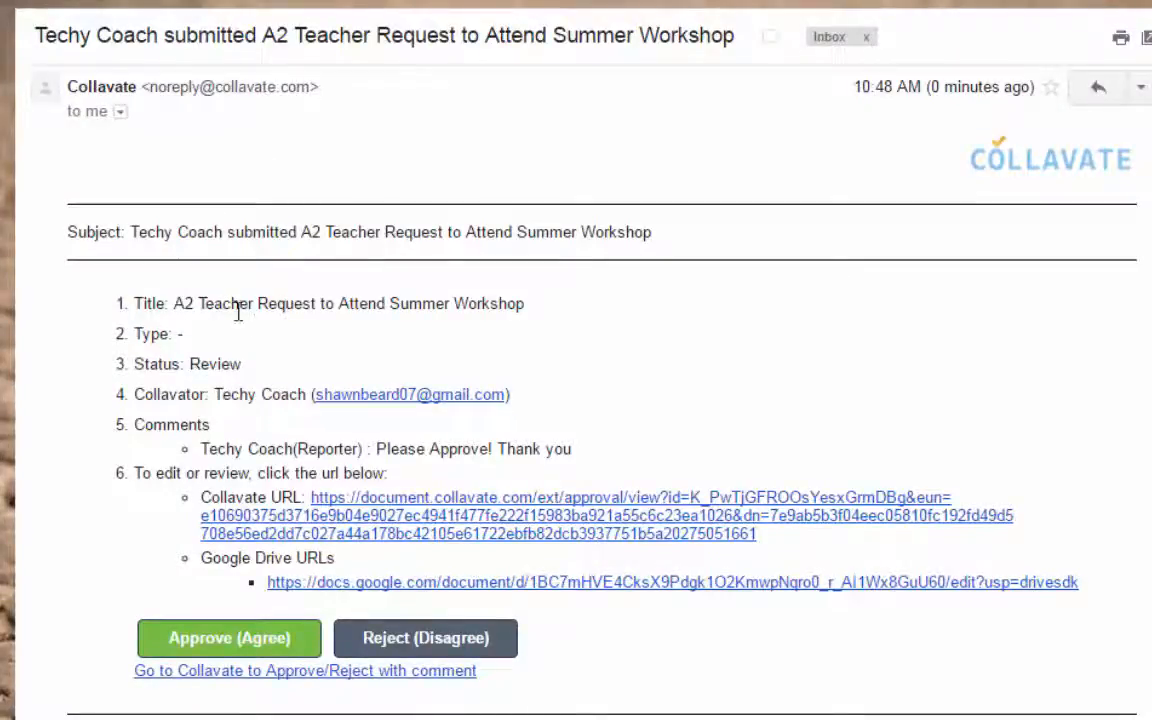
pyautogui.moveTo(570, 333)
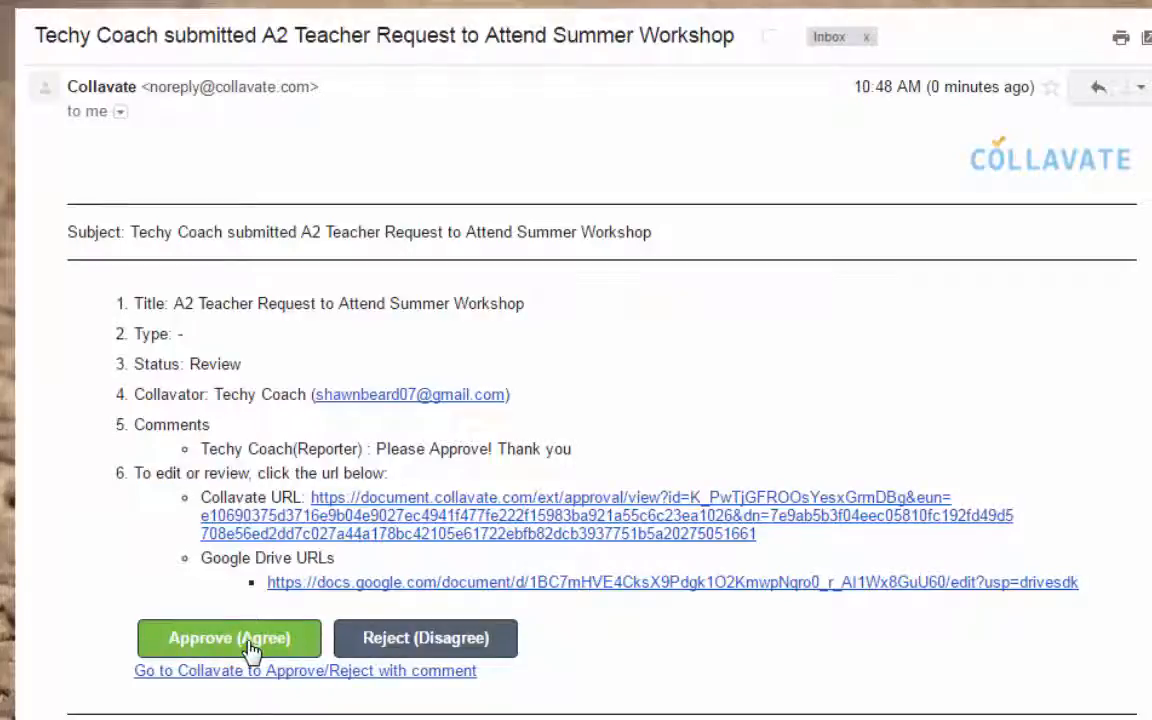
pyautogui.moveTo(420, 476)
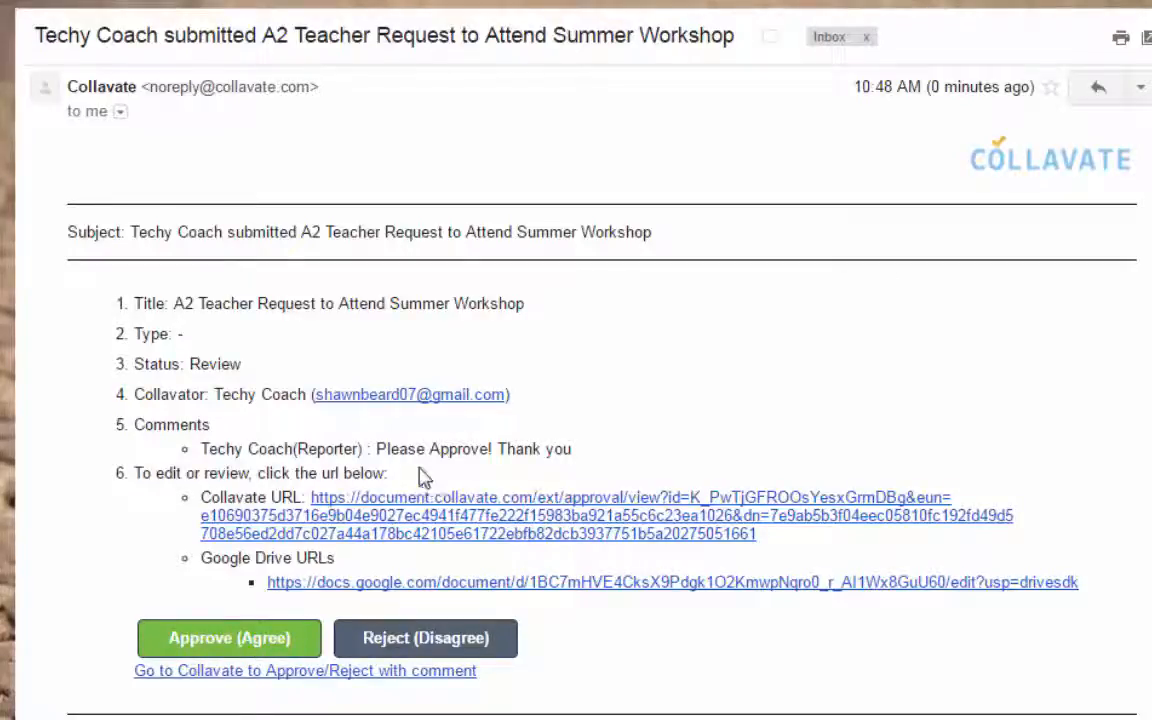
pyautogui.moveTo(513, 448)
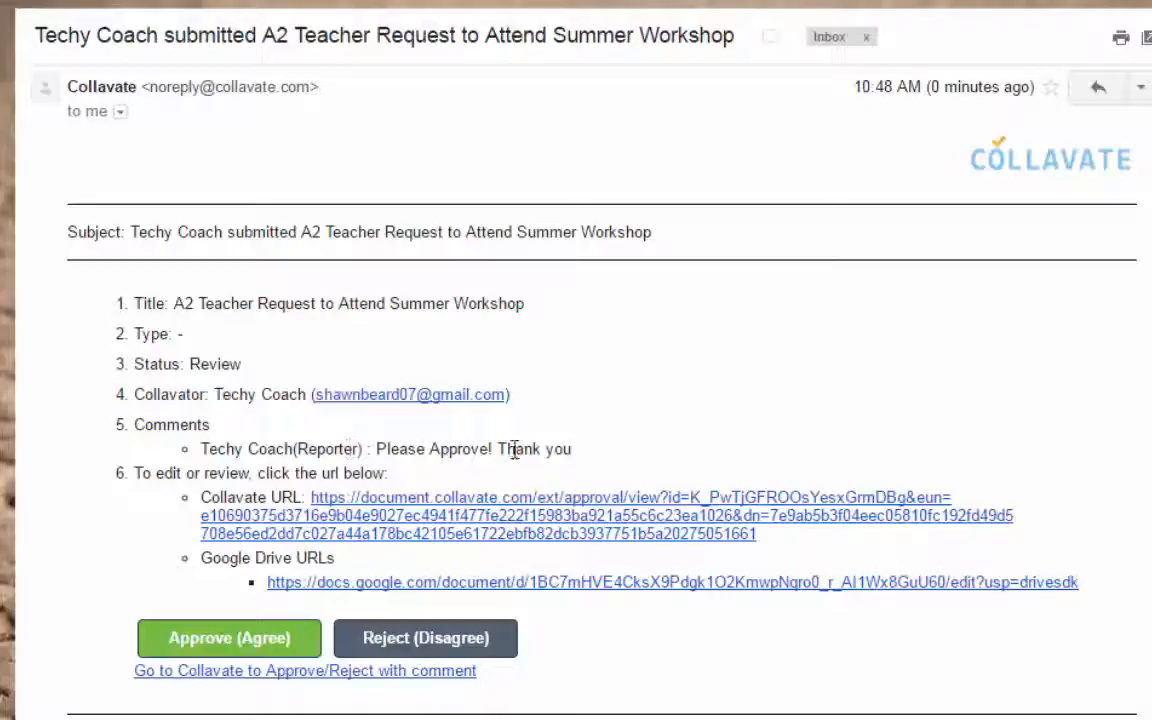
pyautogui.moveTo(448, 517)
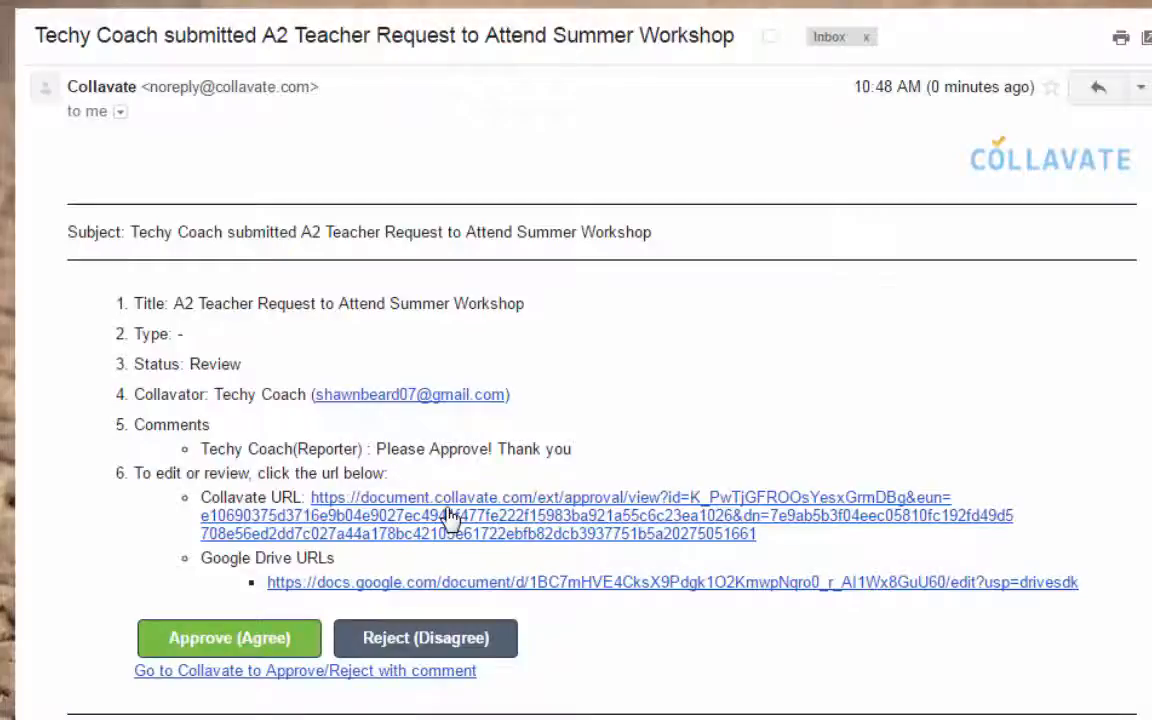
pyautogui.moveTo(365, 525)
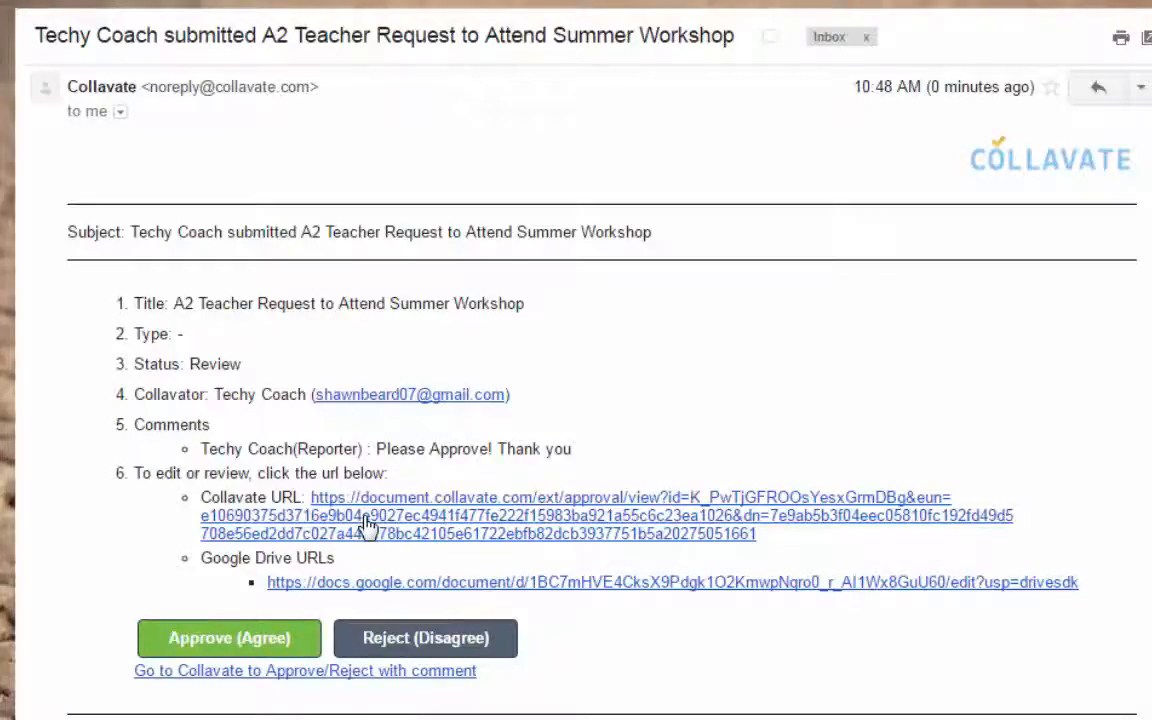
pyautogui.moveTo(229, 645)
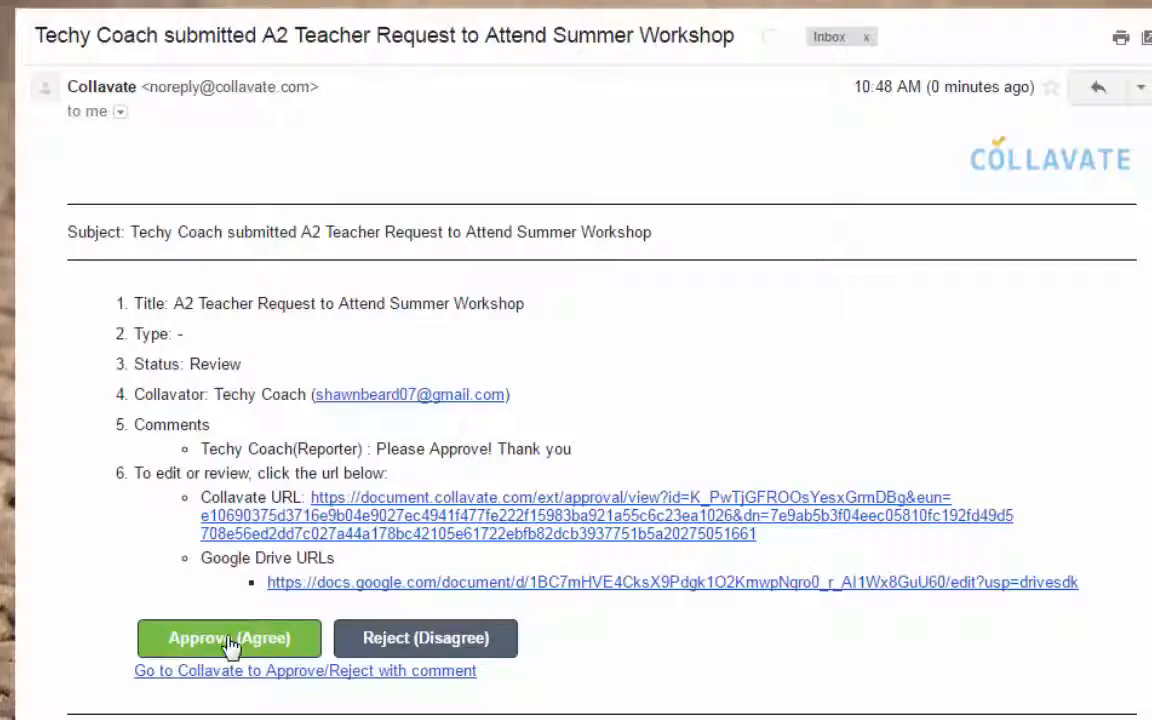
pyautogui.moveTo(543, 531)
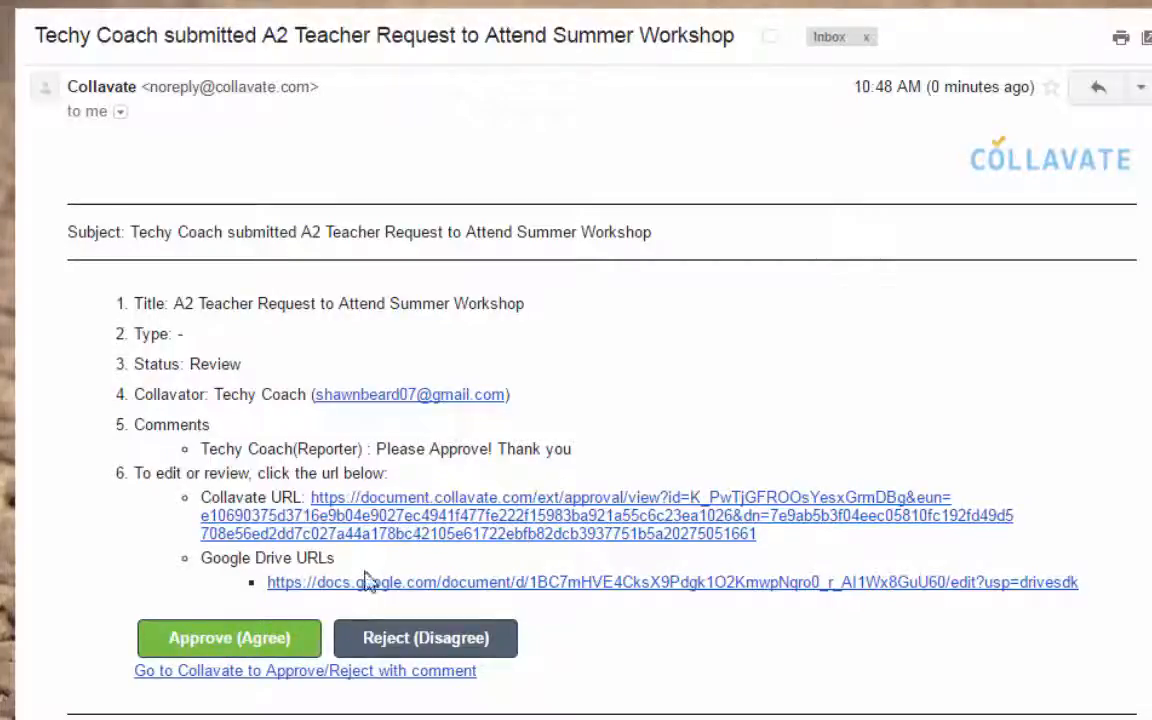
pyautogui.moveTo(350, 588)
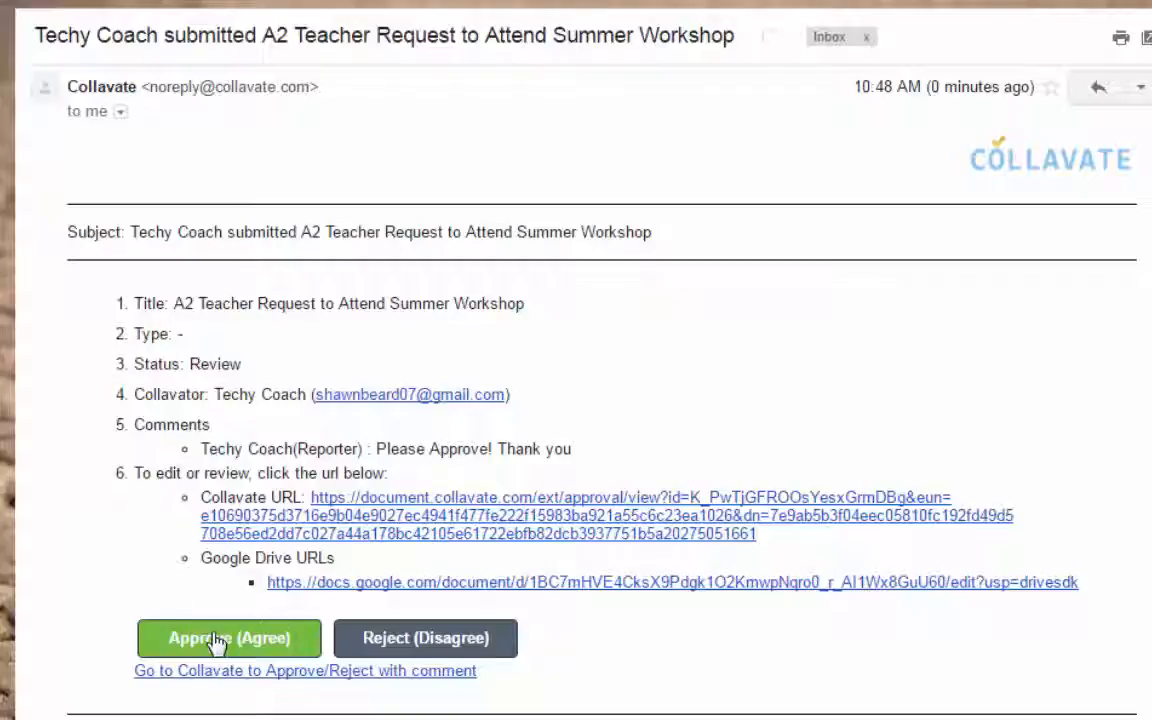
# Approve step one of the workshop request from the Collavate email
pyautogui.click(229, 638)
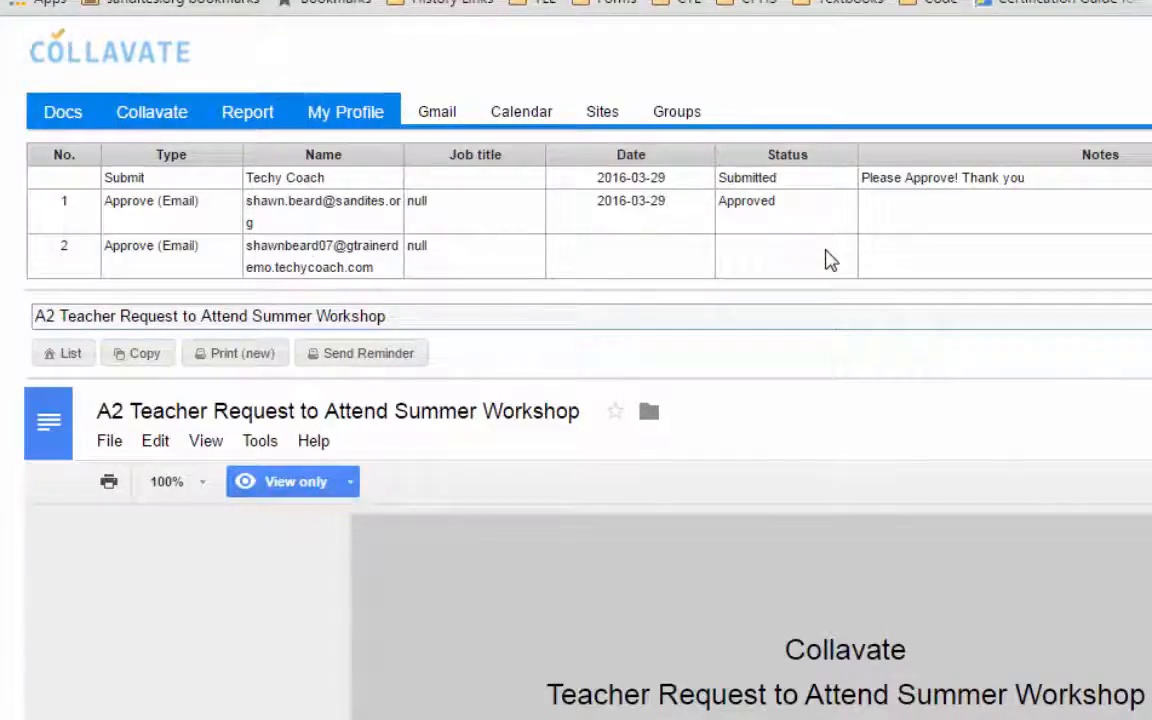
pyautogui.moveTo(308, 201)
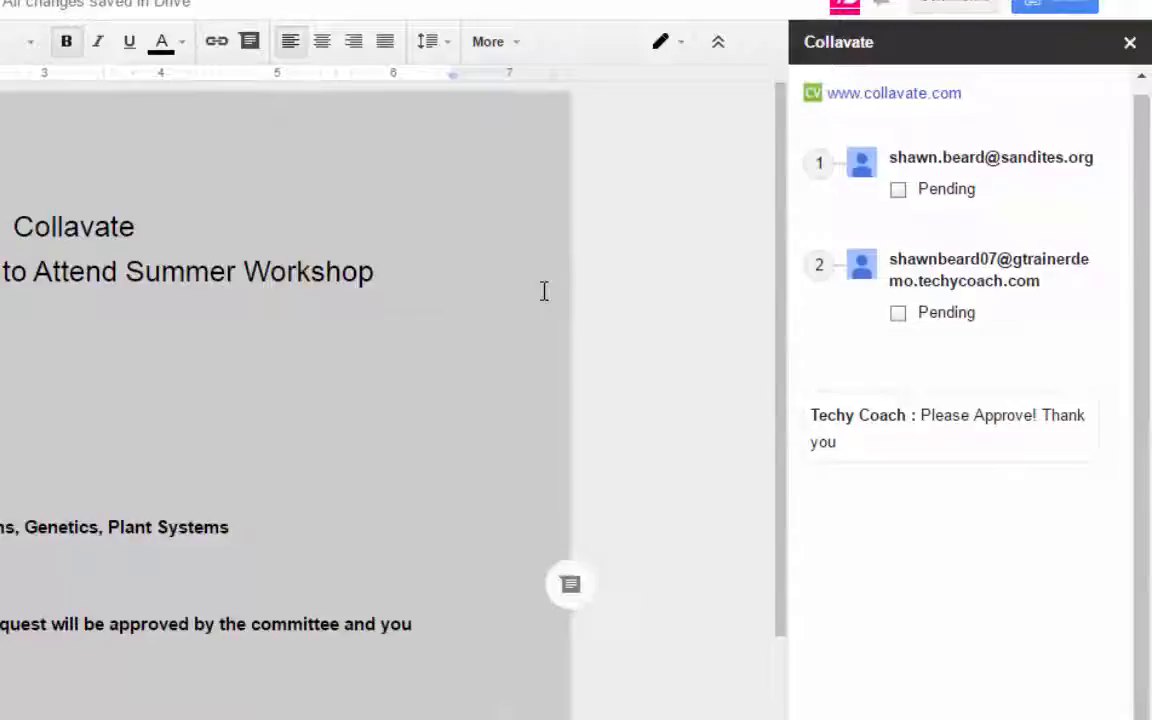
pyautogui.moveTo(896, 226)
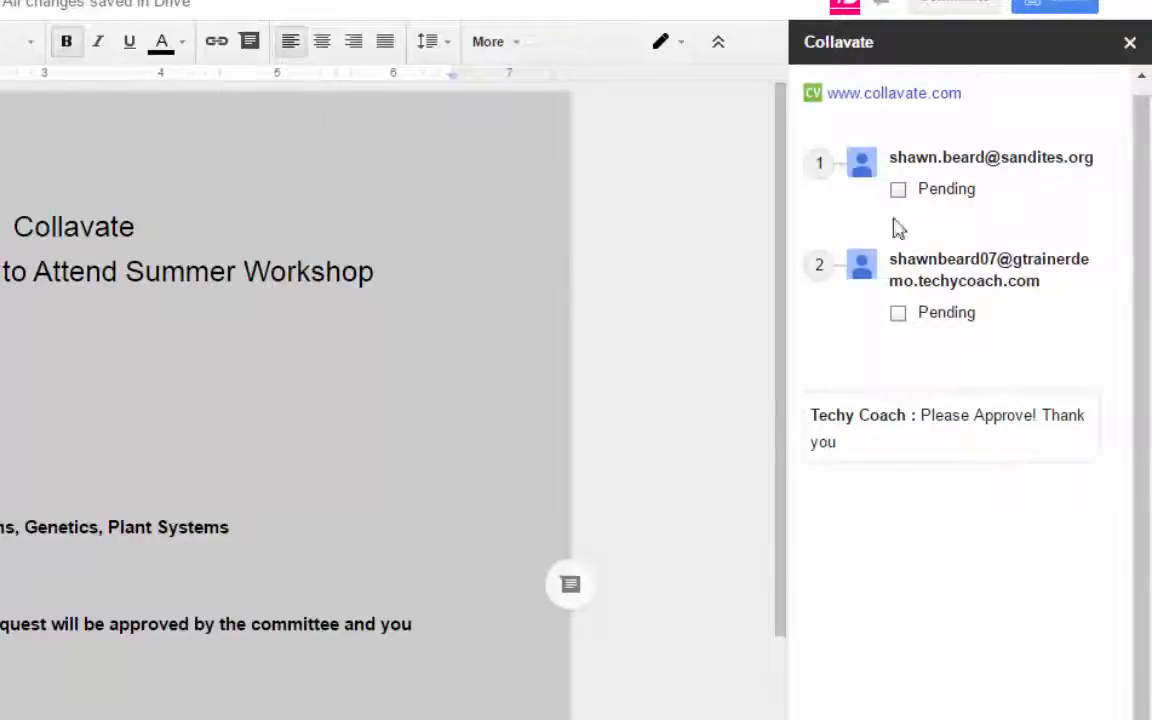
pyautogui.moveTo(630, 415)
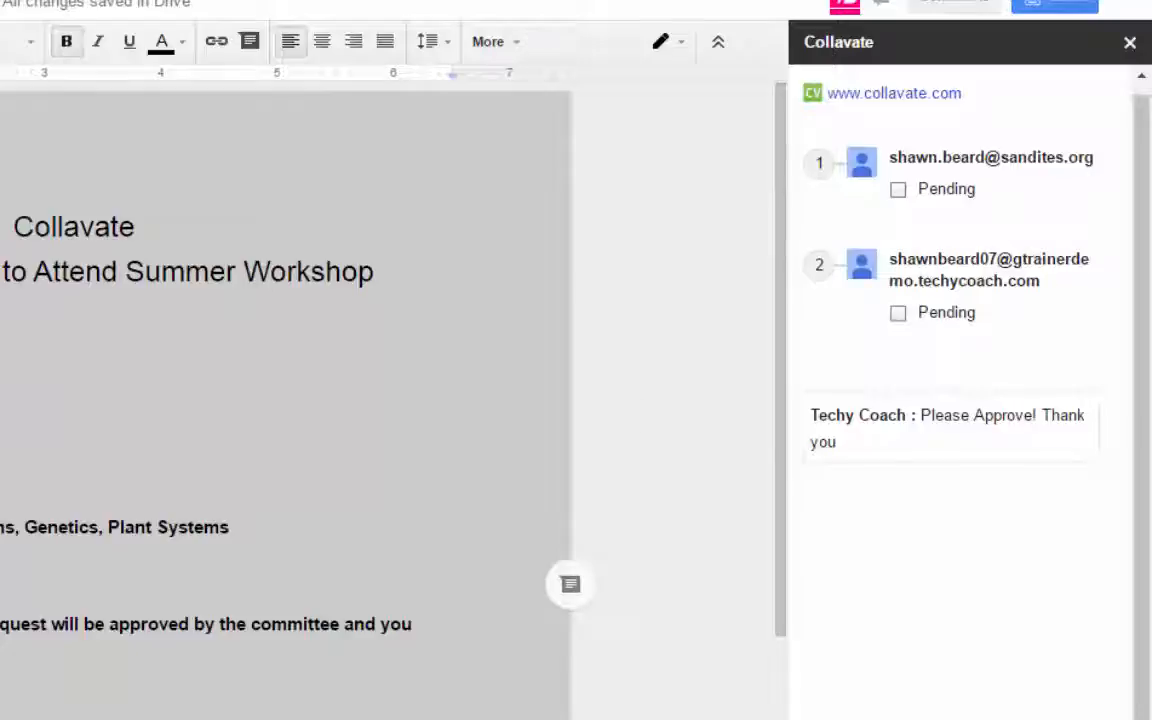
# Open the Collavate - Workflow & Tags add-on submenu from the Add-ons list
pyautogui.click(1129, 42)
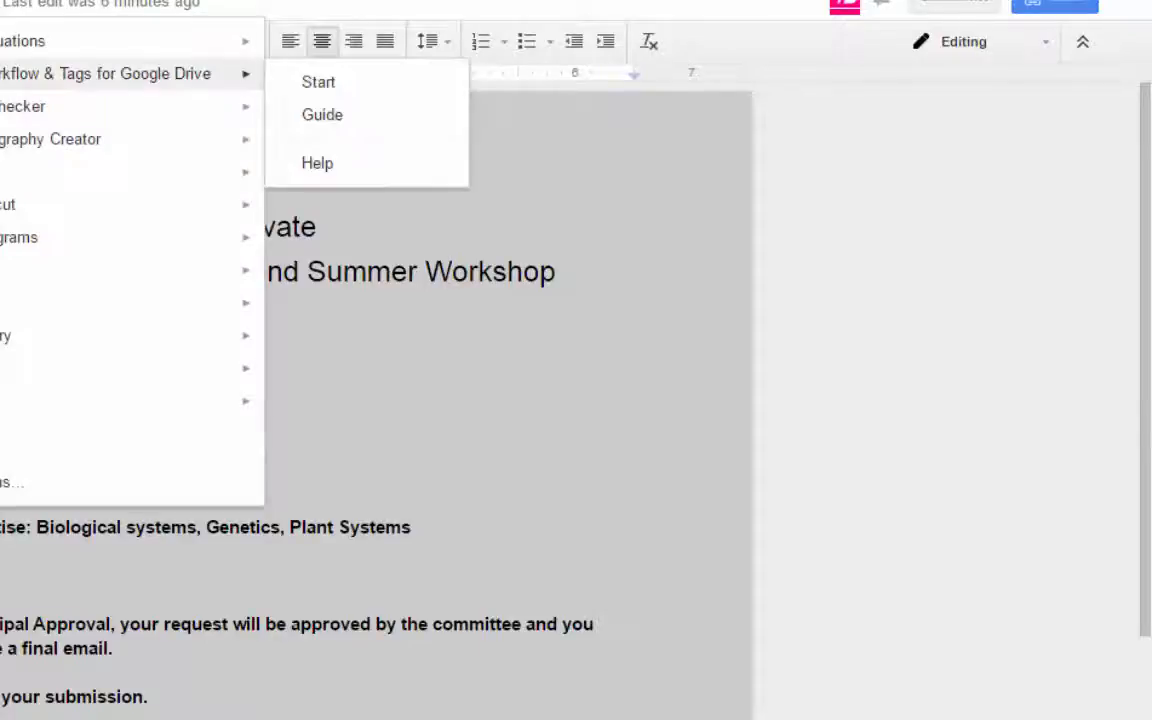
# Relaunch Collavate with Start to refresh the approval status
pyautogui.click(318, 82)
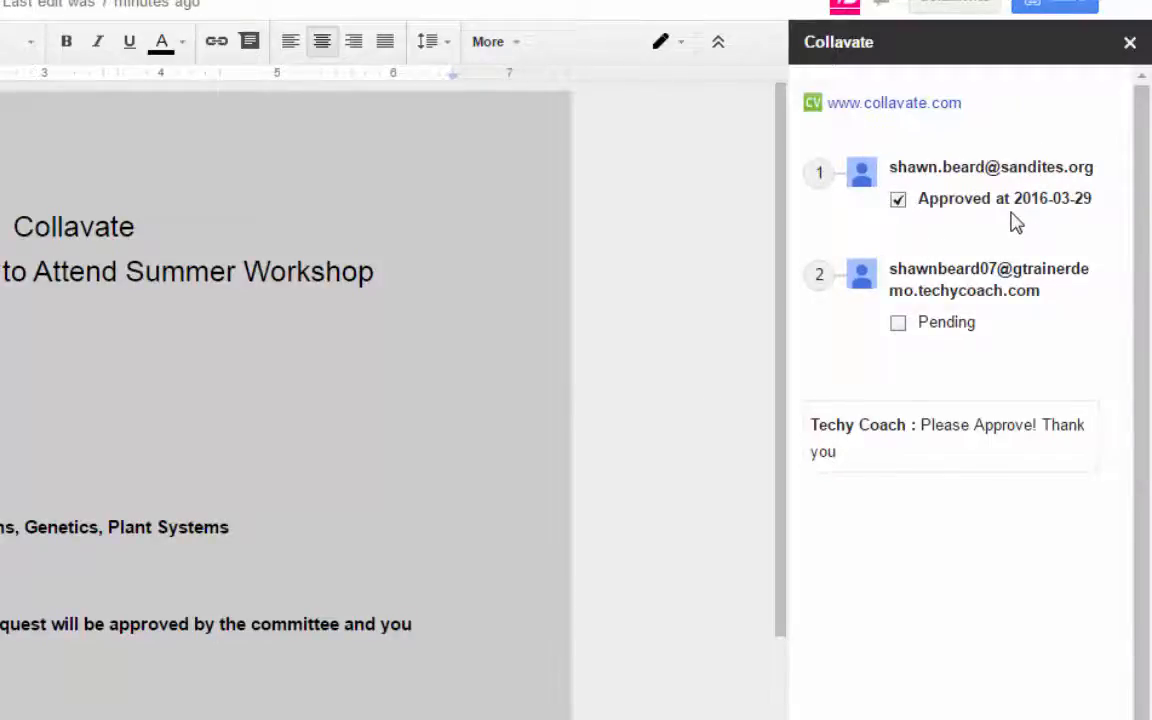
pyautogui.moveTo(706, 355)
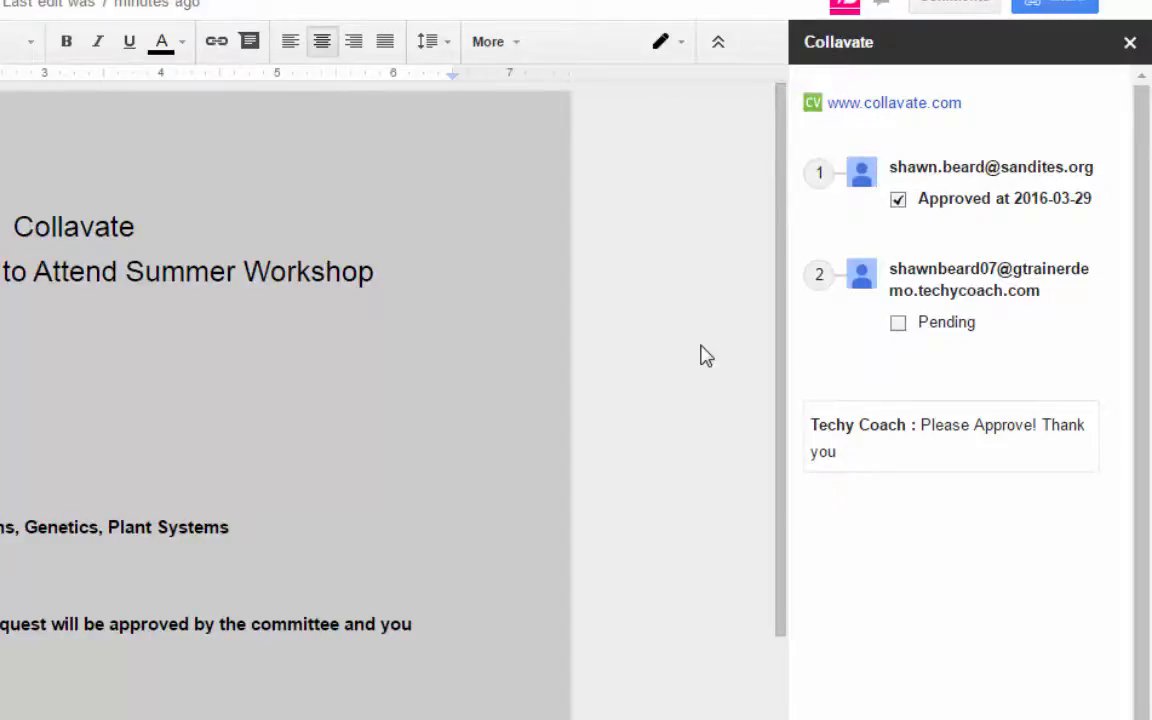
pyautogui.moveTo(652, 358)
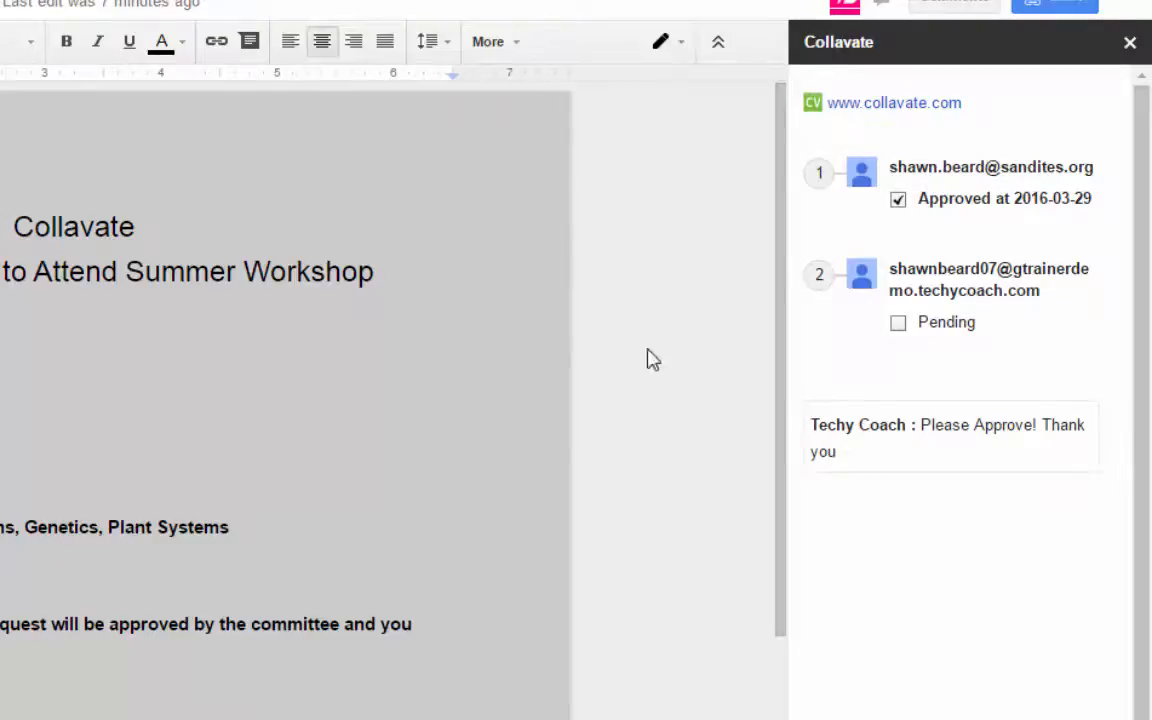